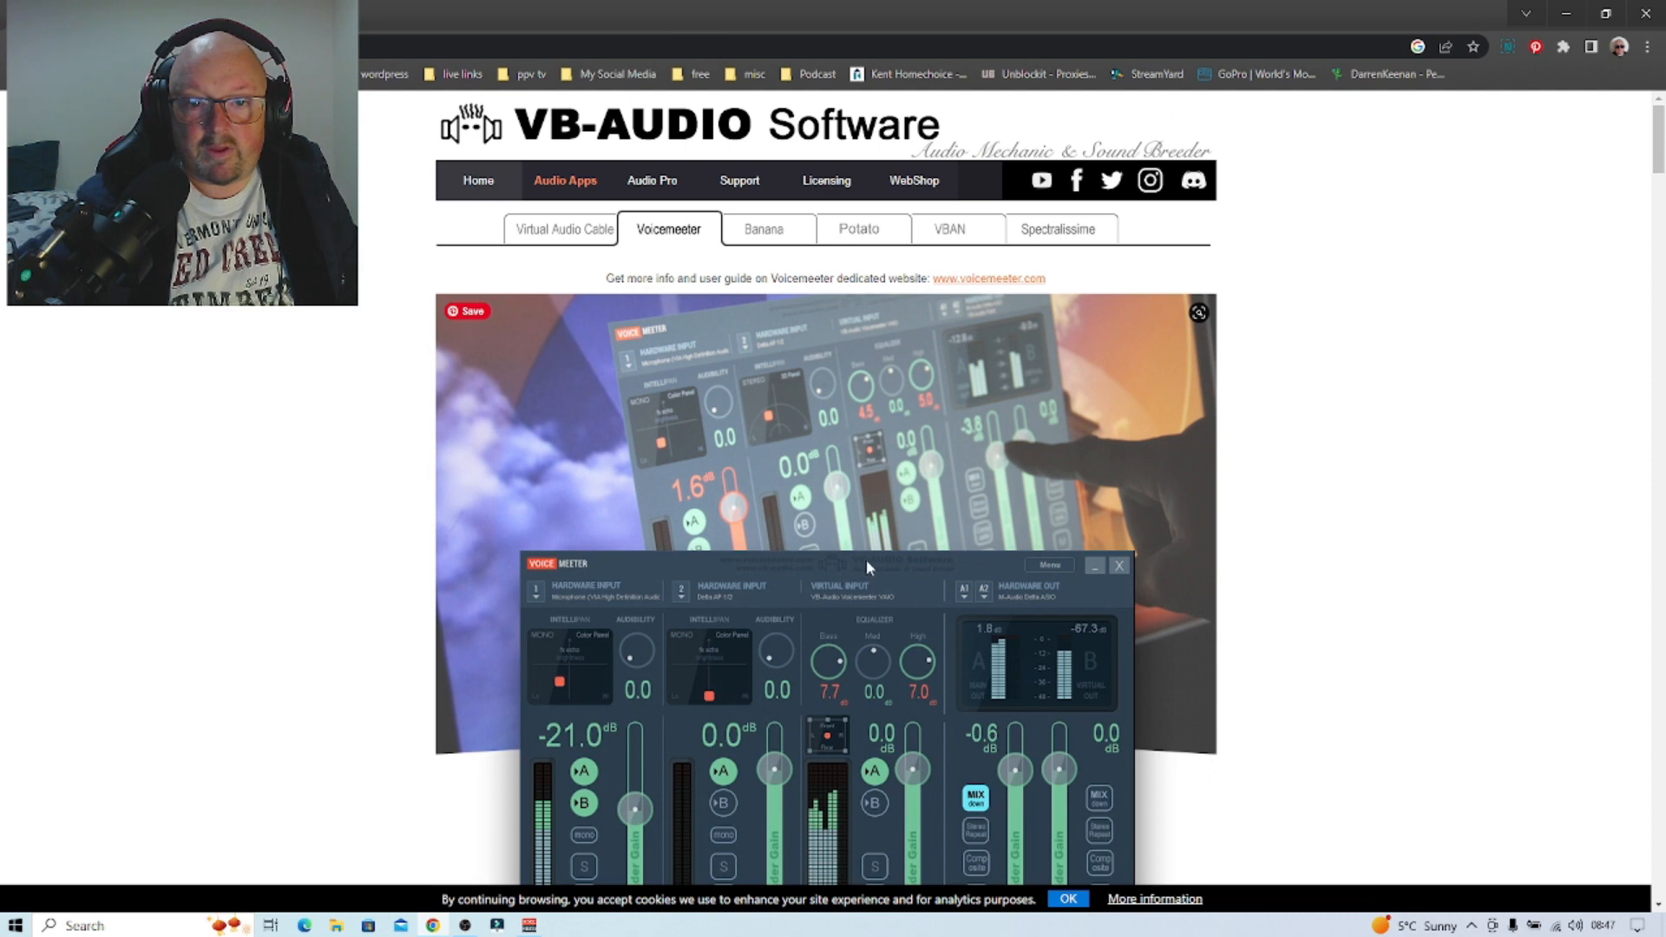
Scroll the Voicemeeter Banana page down to the 2.0.6.8 EXE download and install options
scroll("down", 3)
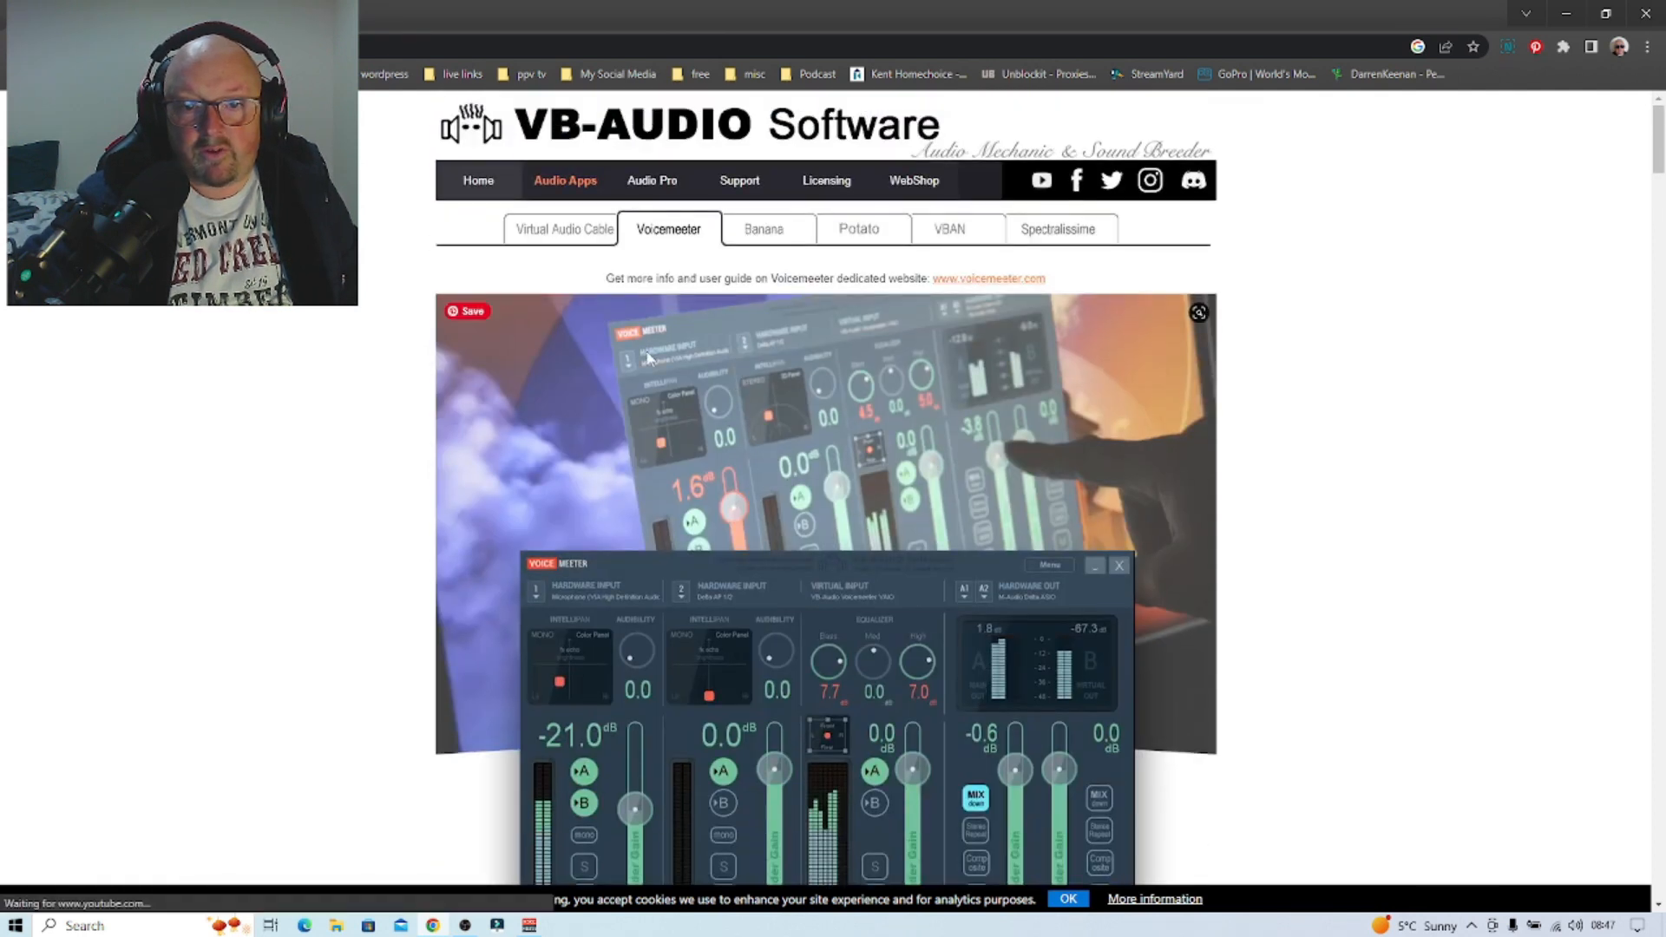
scroll("down", 3)
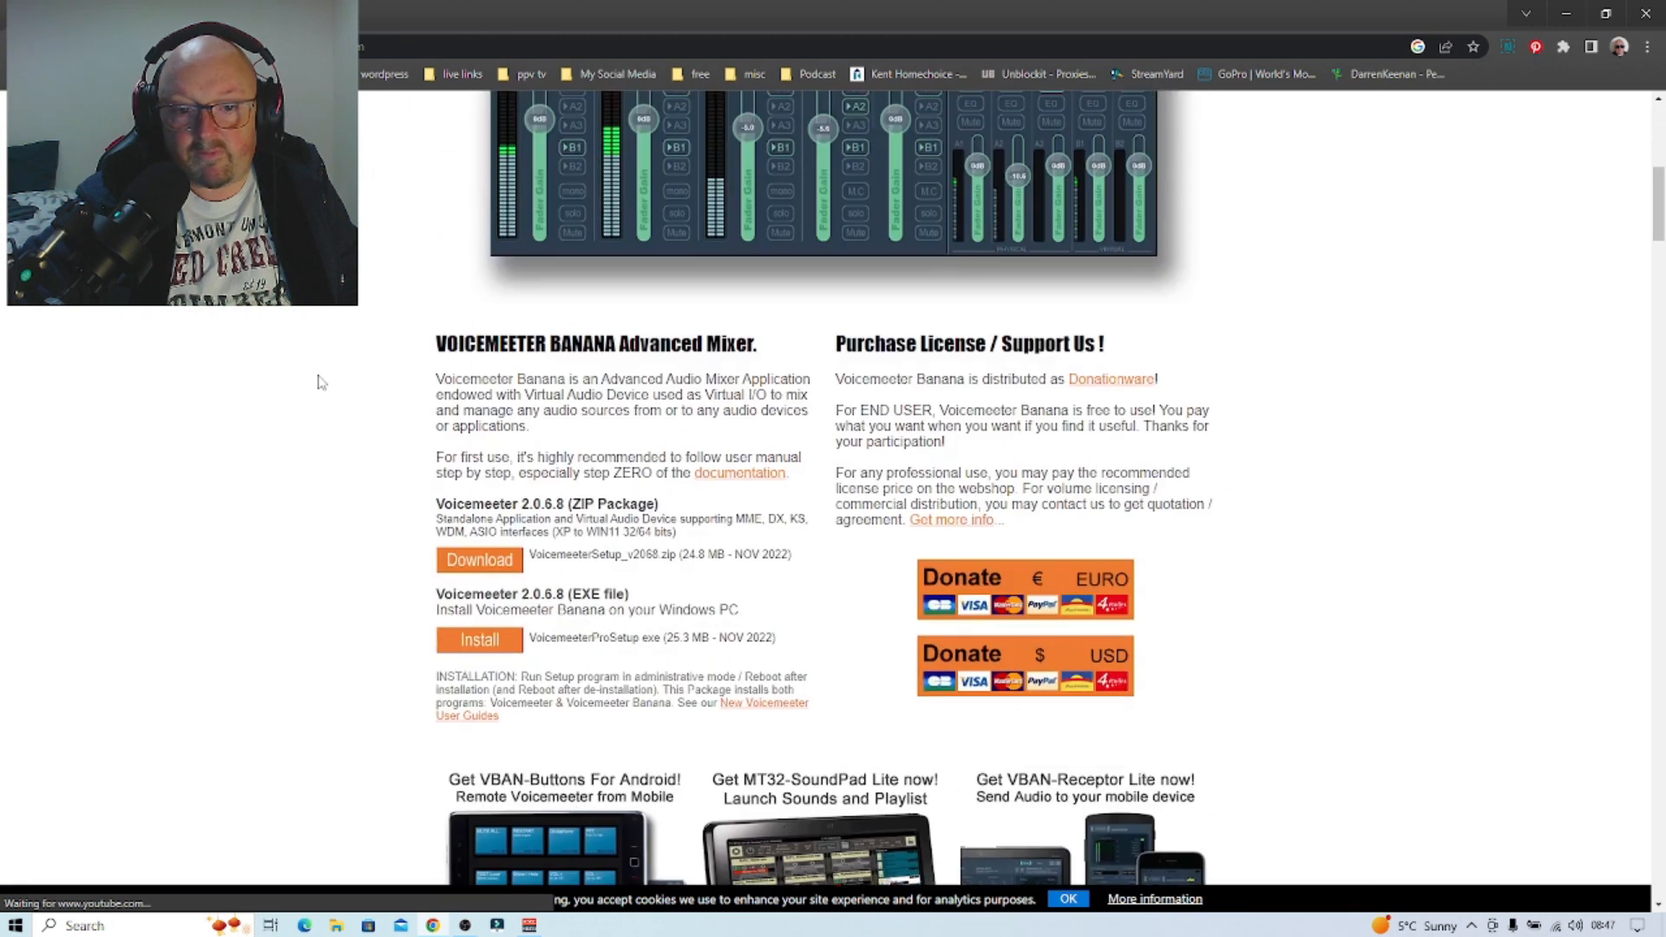
scroll("down", 3)
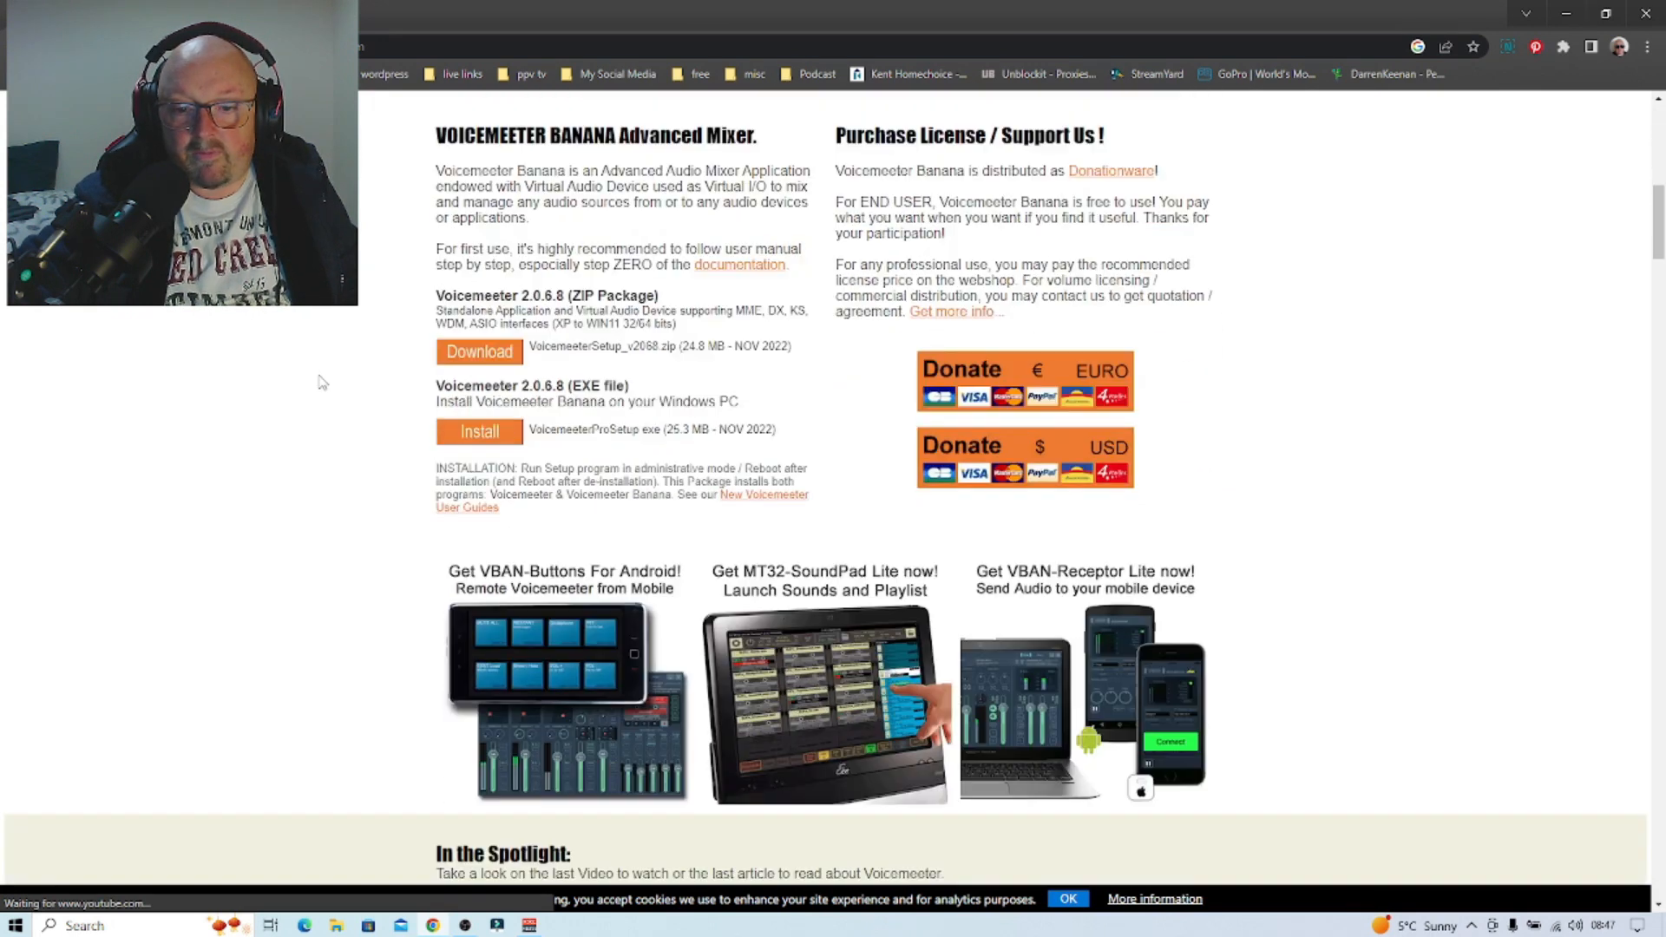
scroll("down", 3)
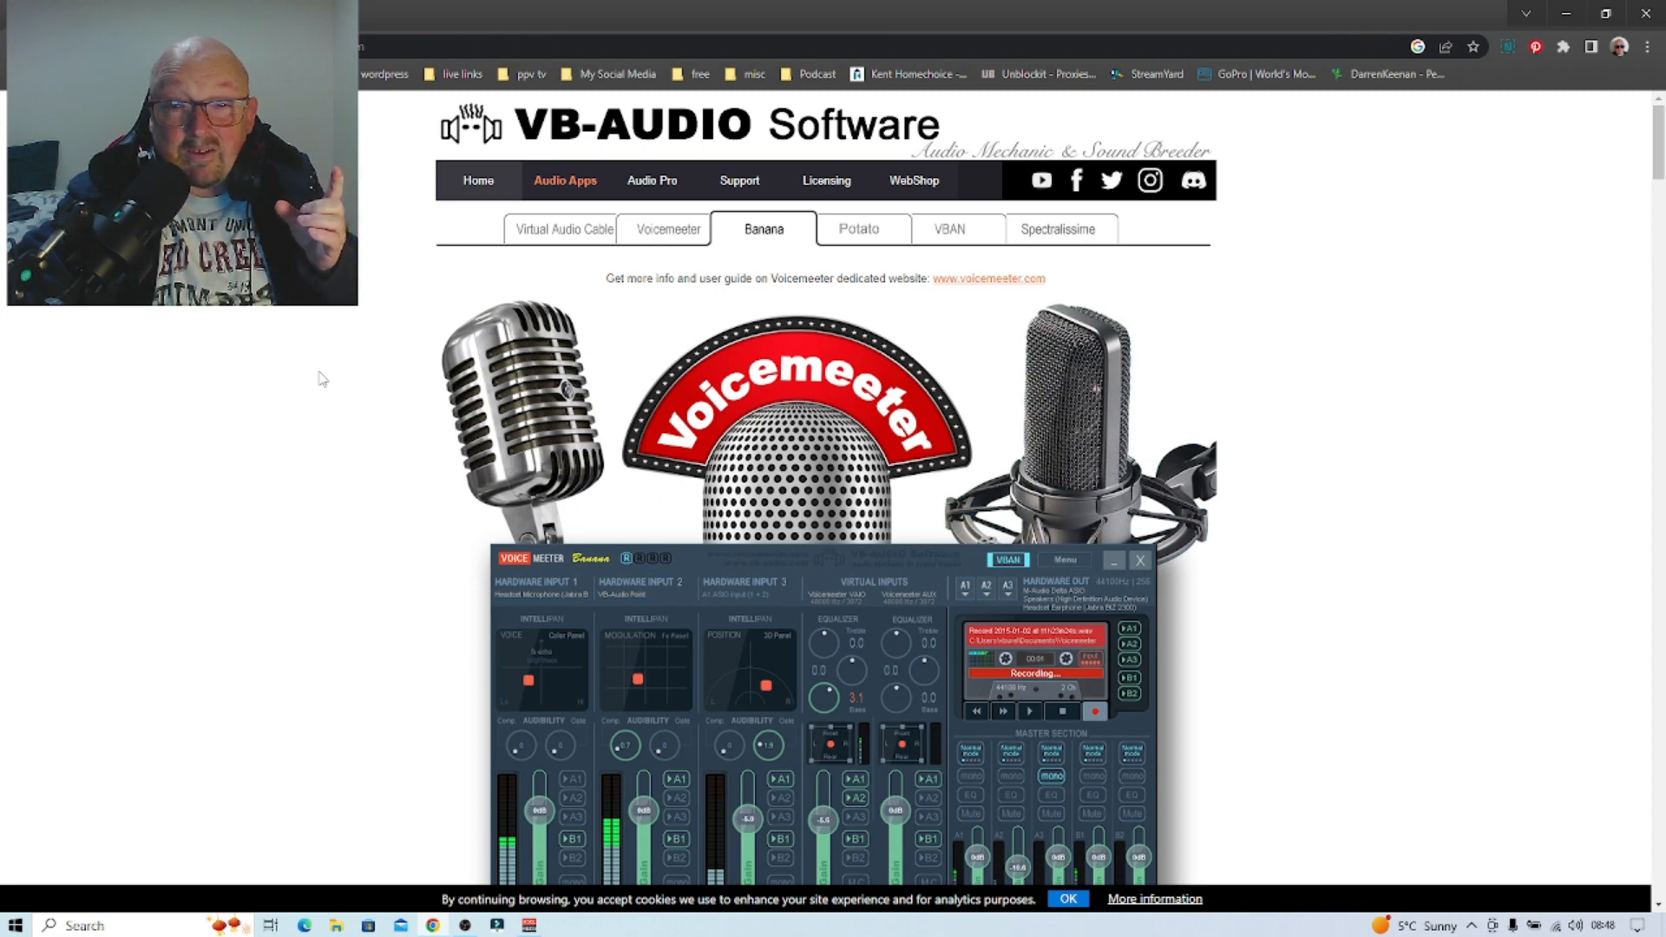
scroll("down", 3)
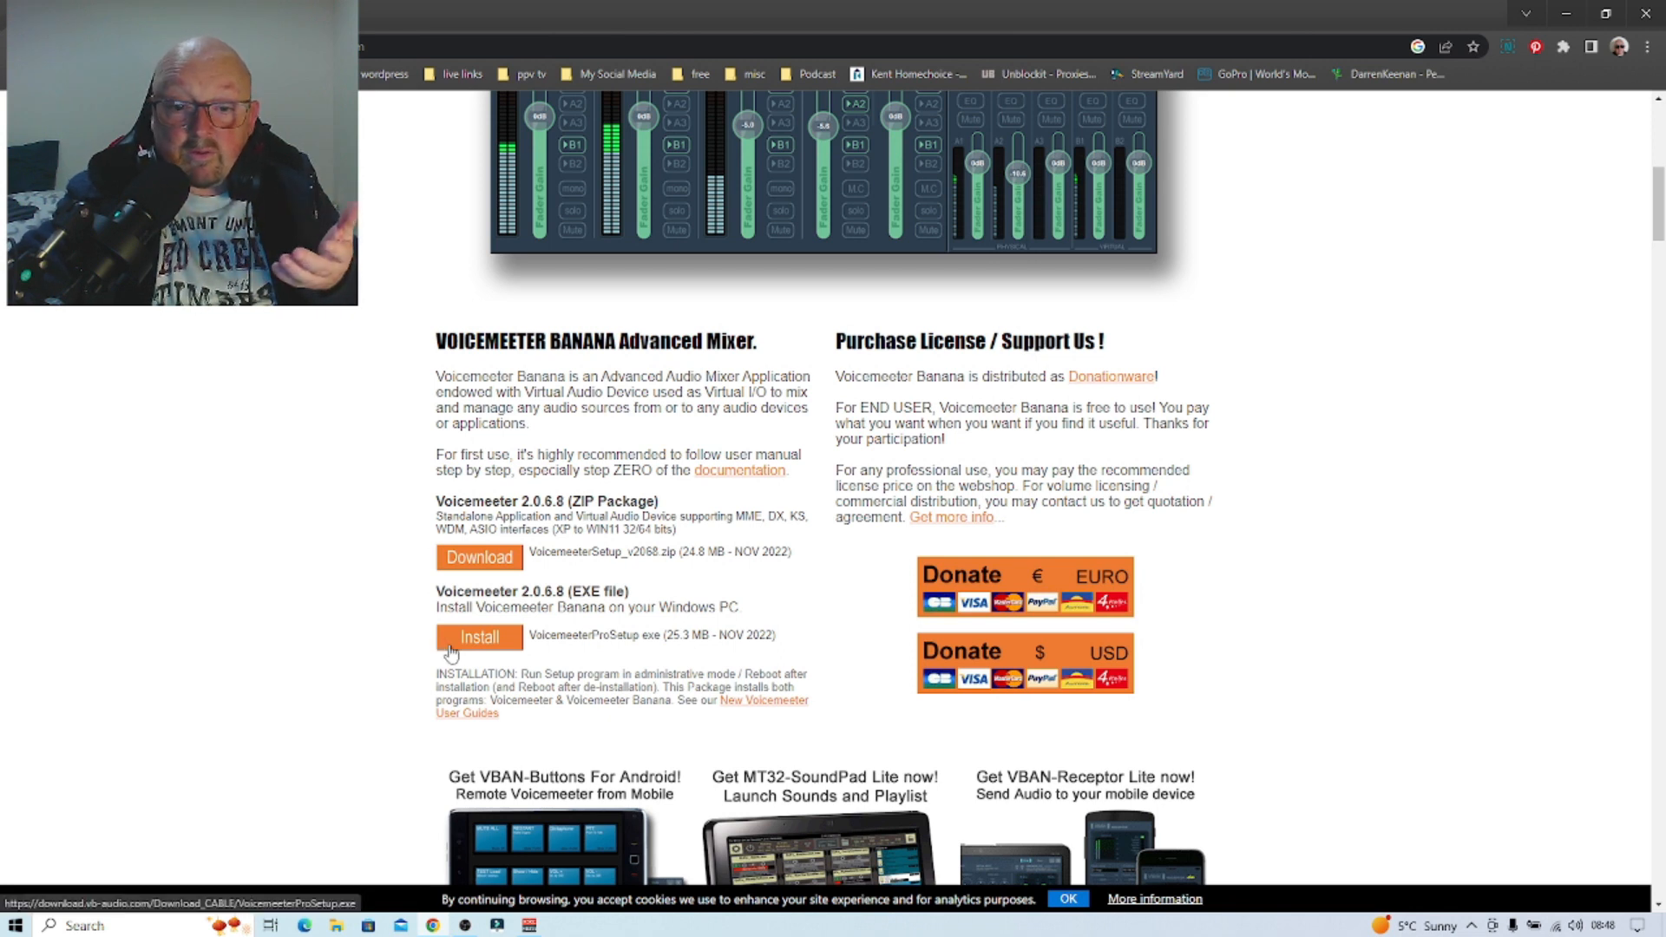
mouse_move(375, 635)
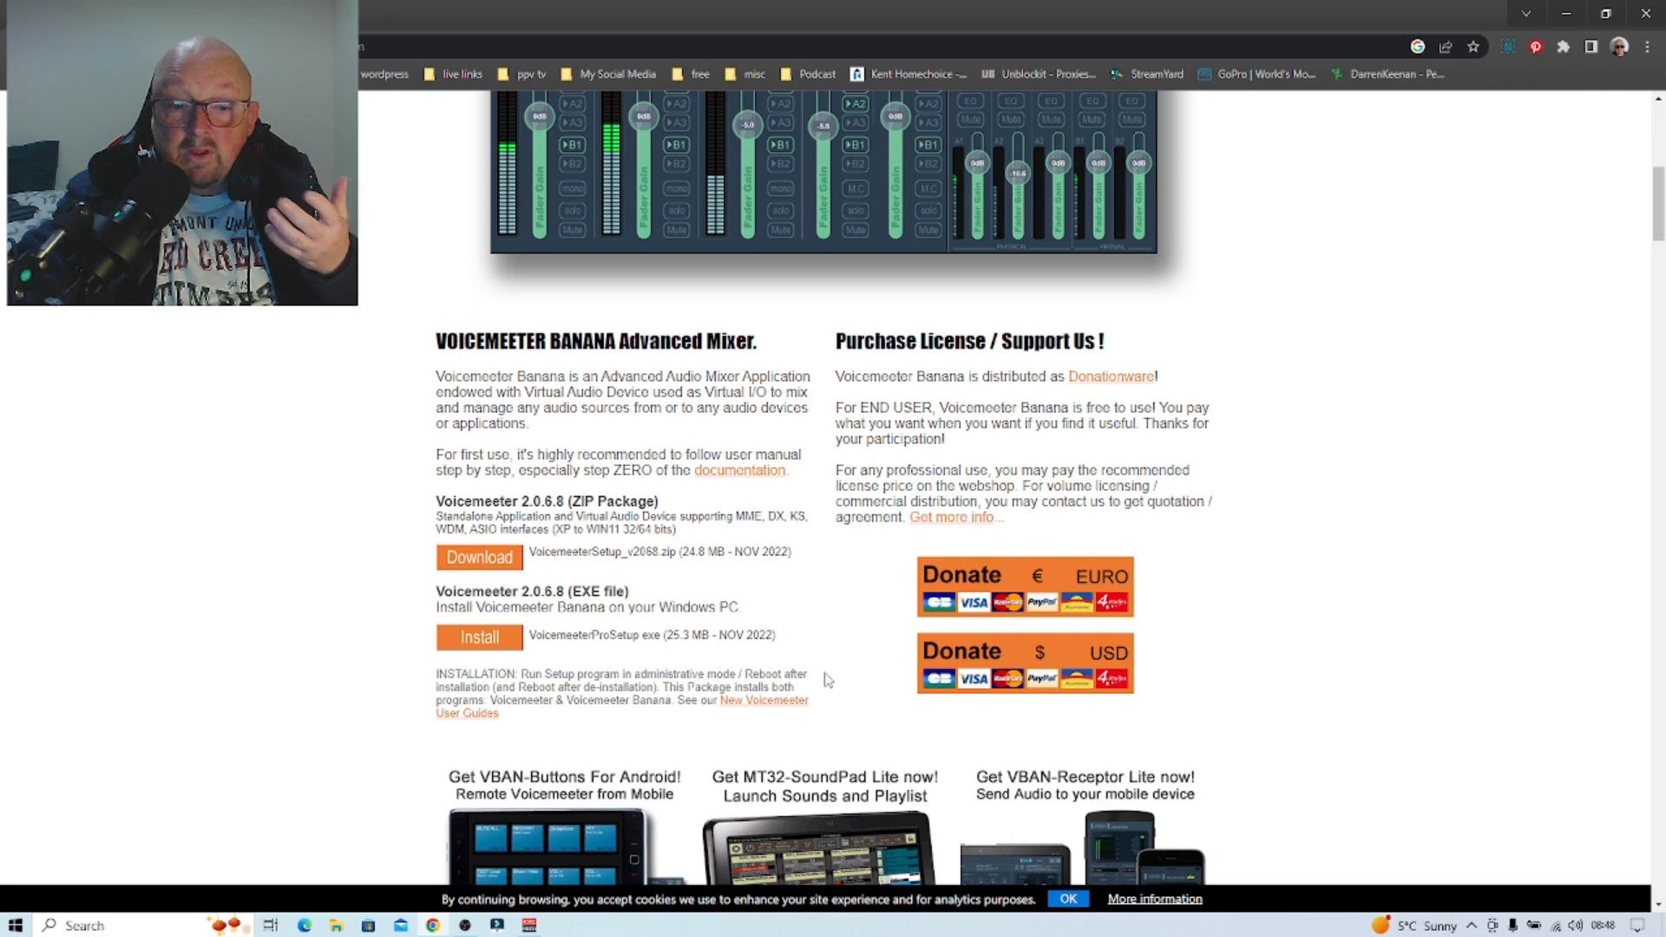
mouse_move(271, 538)
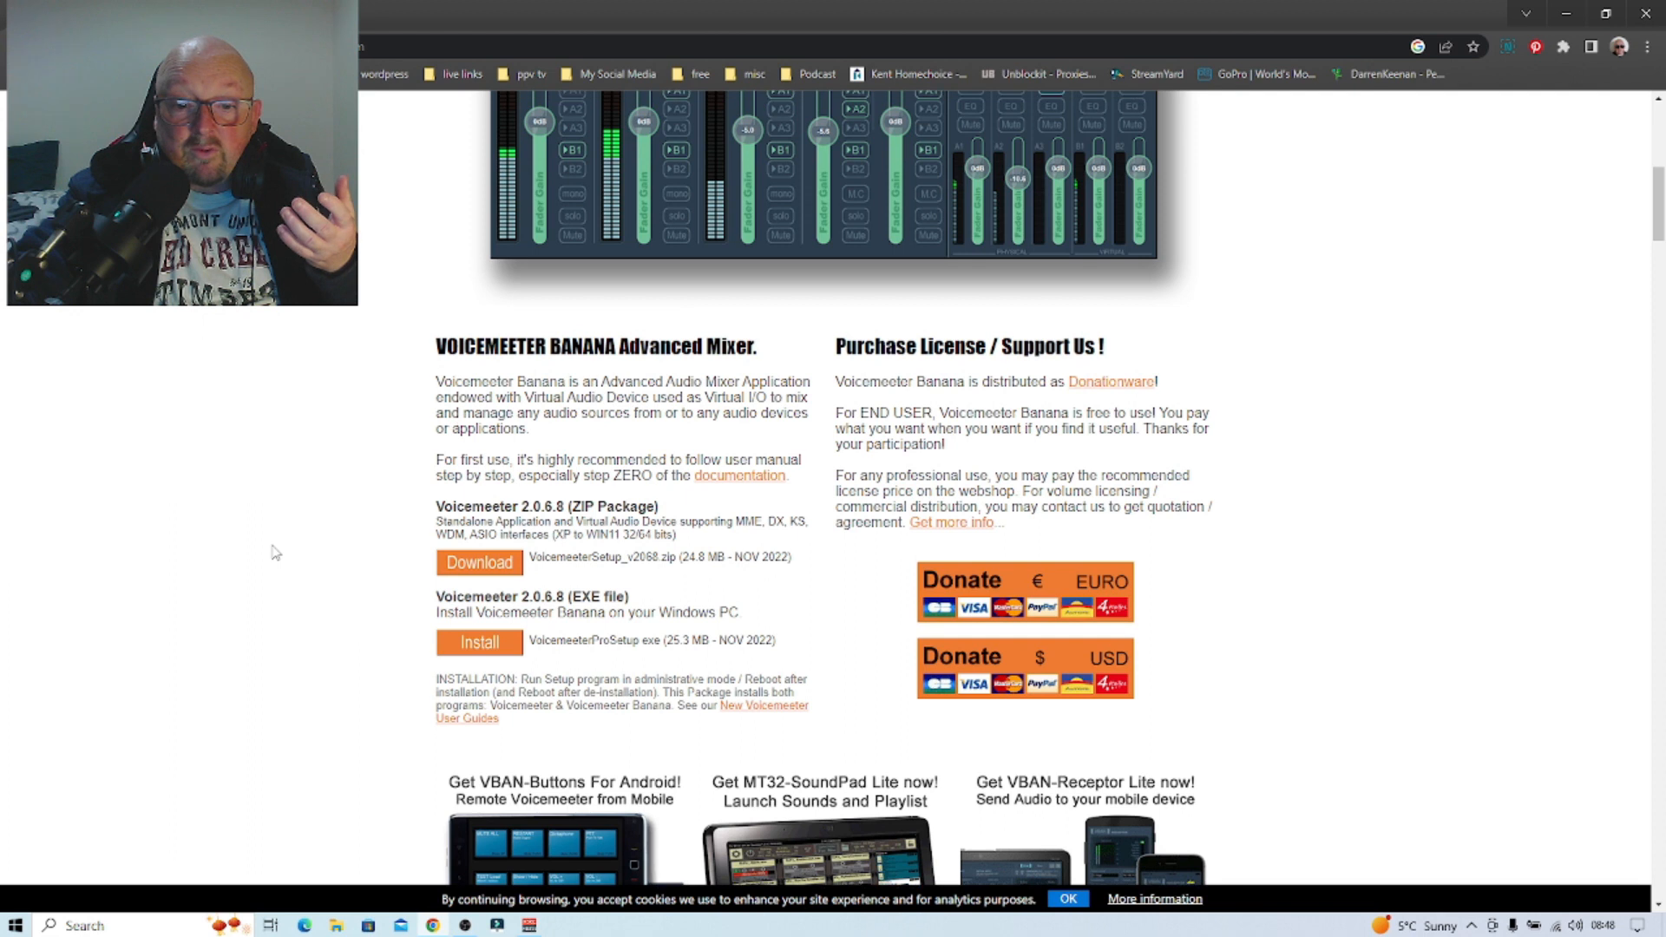
Launch the mixer and set hardware input 1 to MME: Microphone (fifine Microphone)
left_click(528, 925)
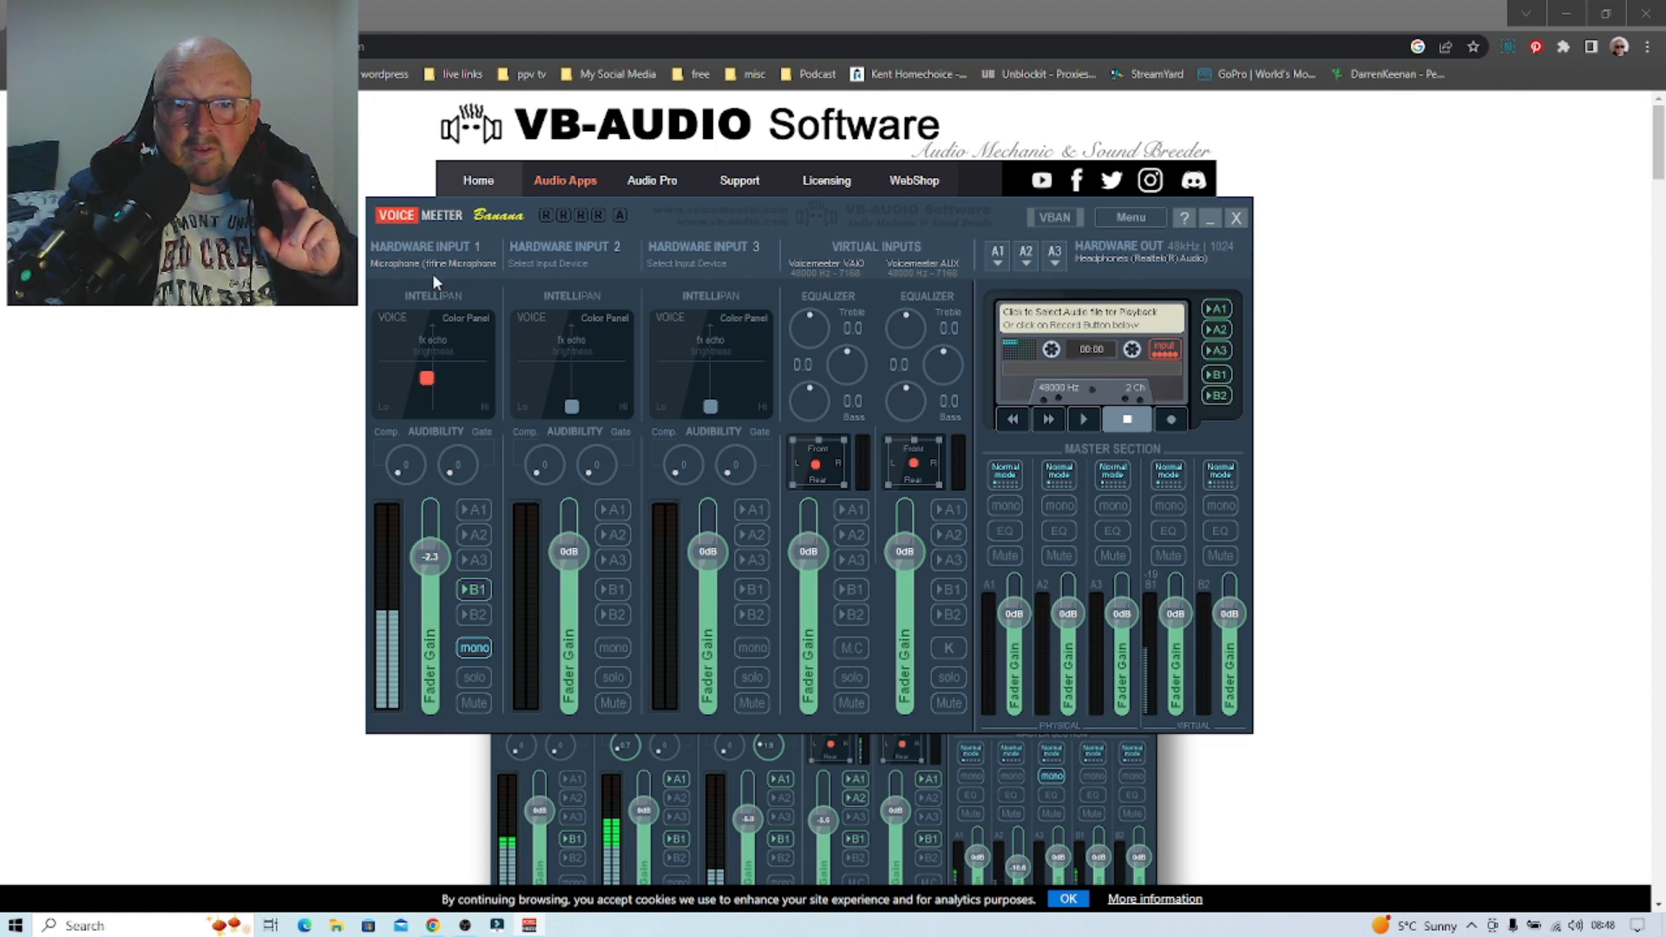
left_click(433, 264)
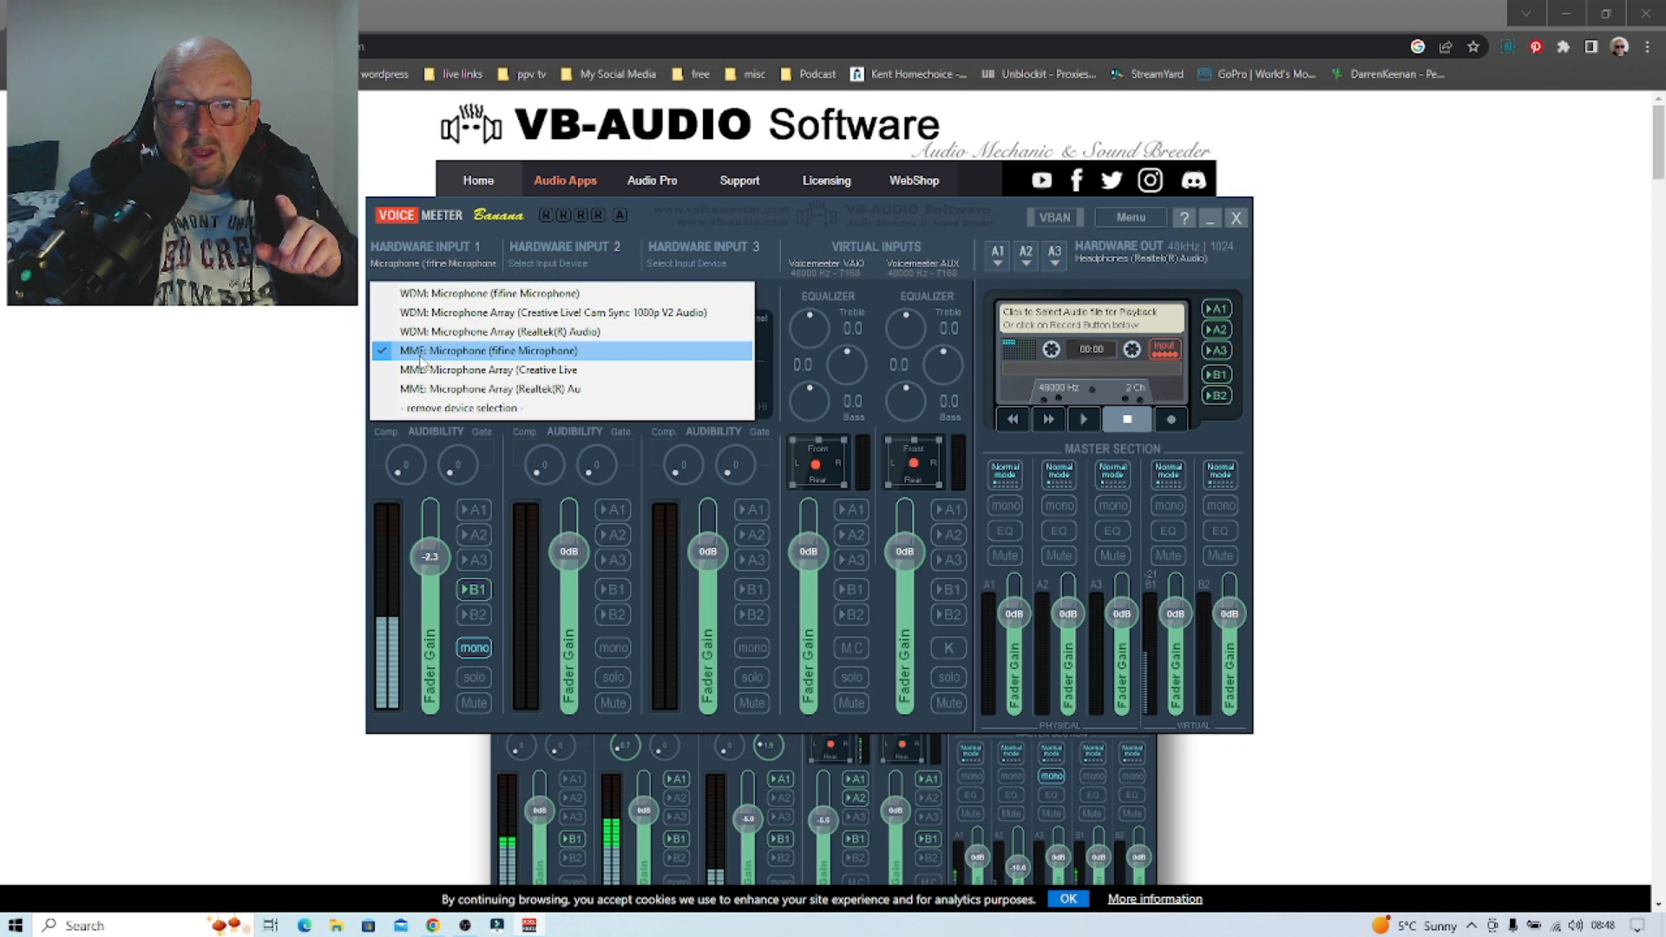
mouse_move(489, 293)
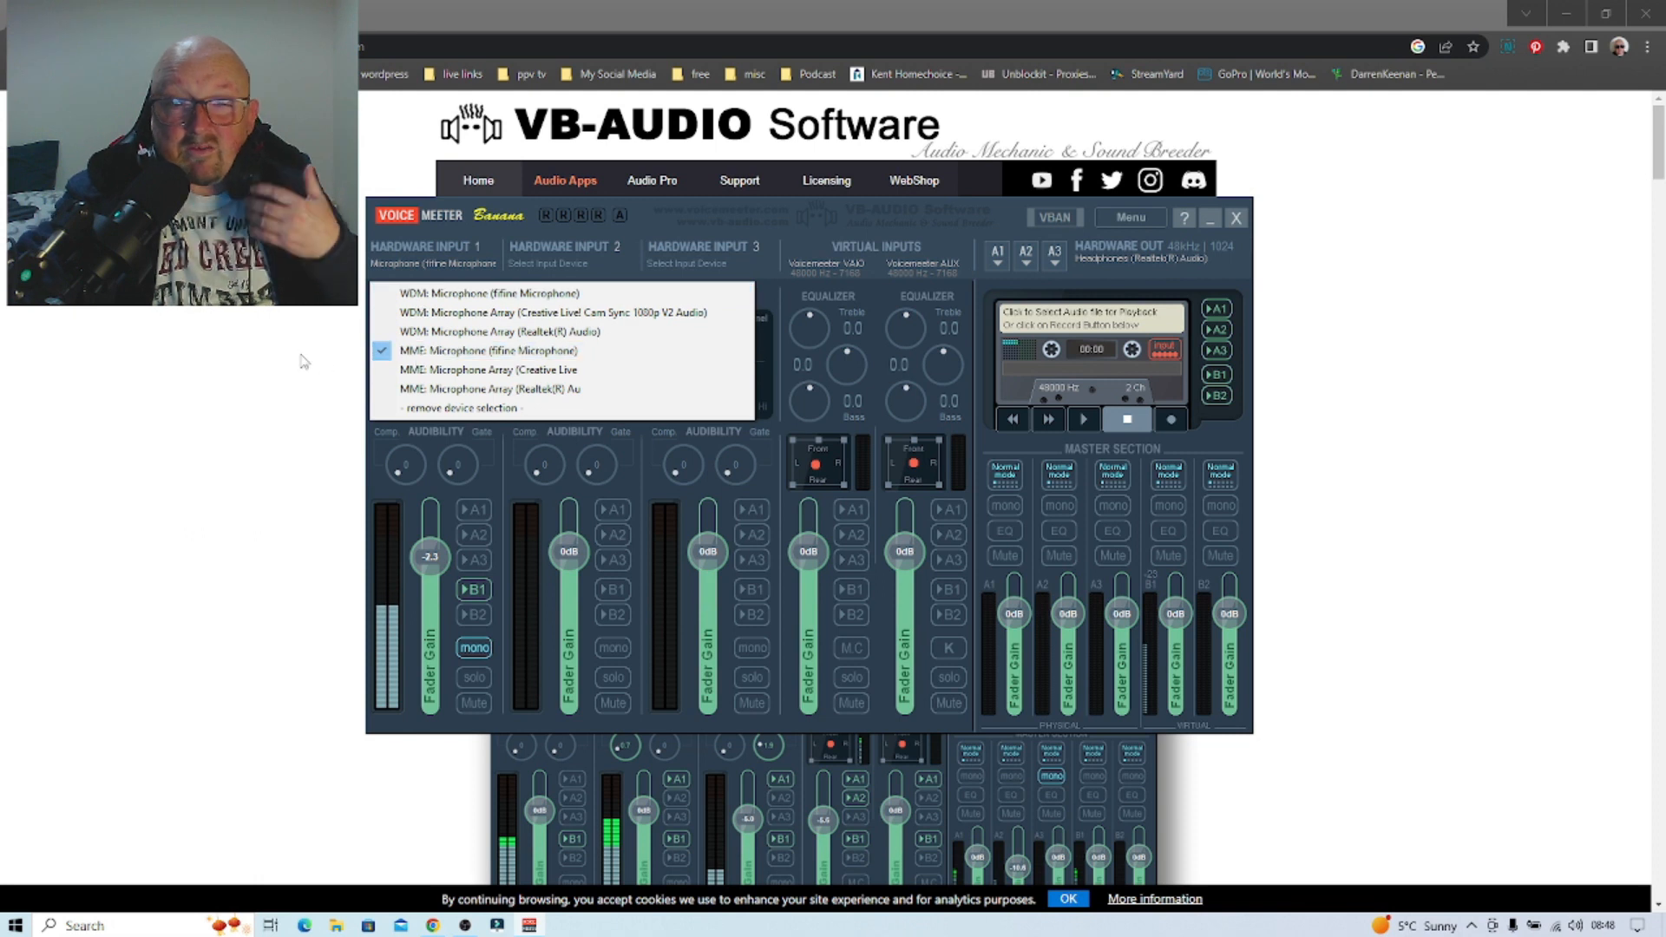
mouse_move(489, 350)
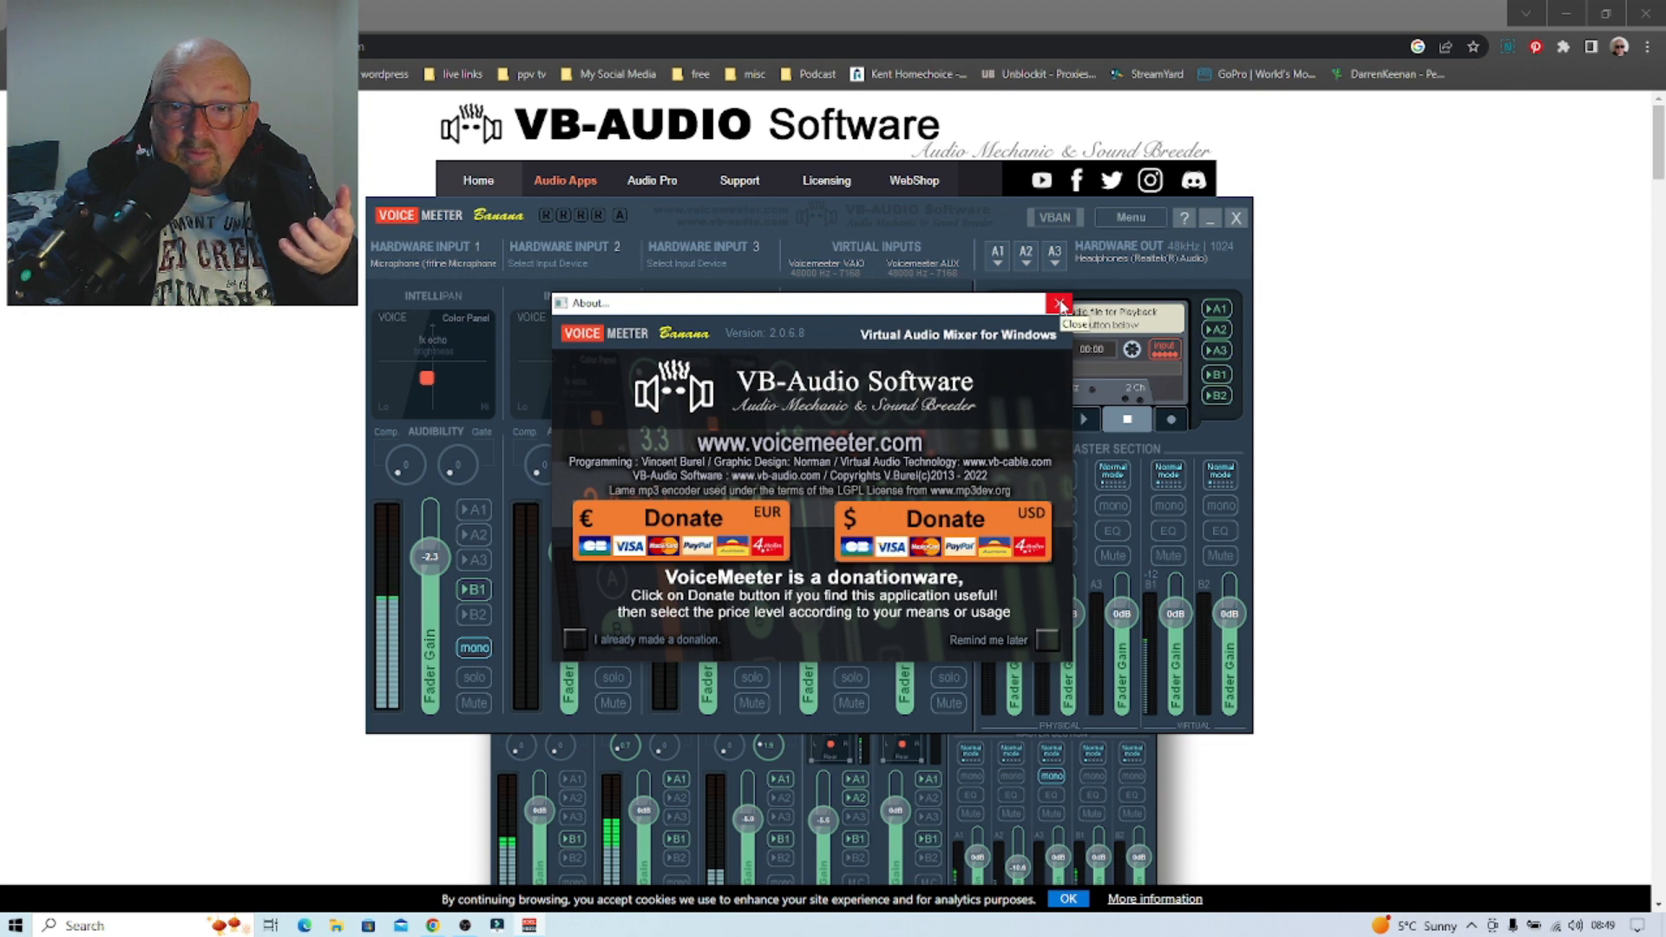
Dismiss the About/donation window to return to the full mixer
left_click(1058, 302)
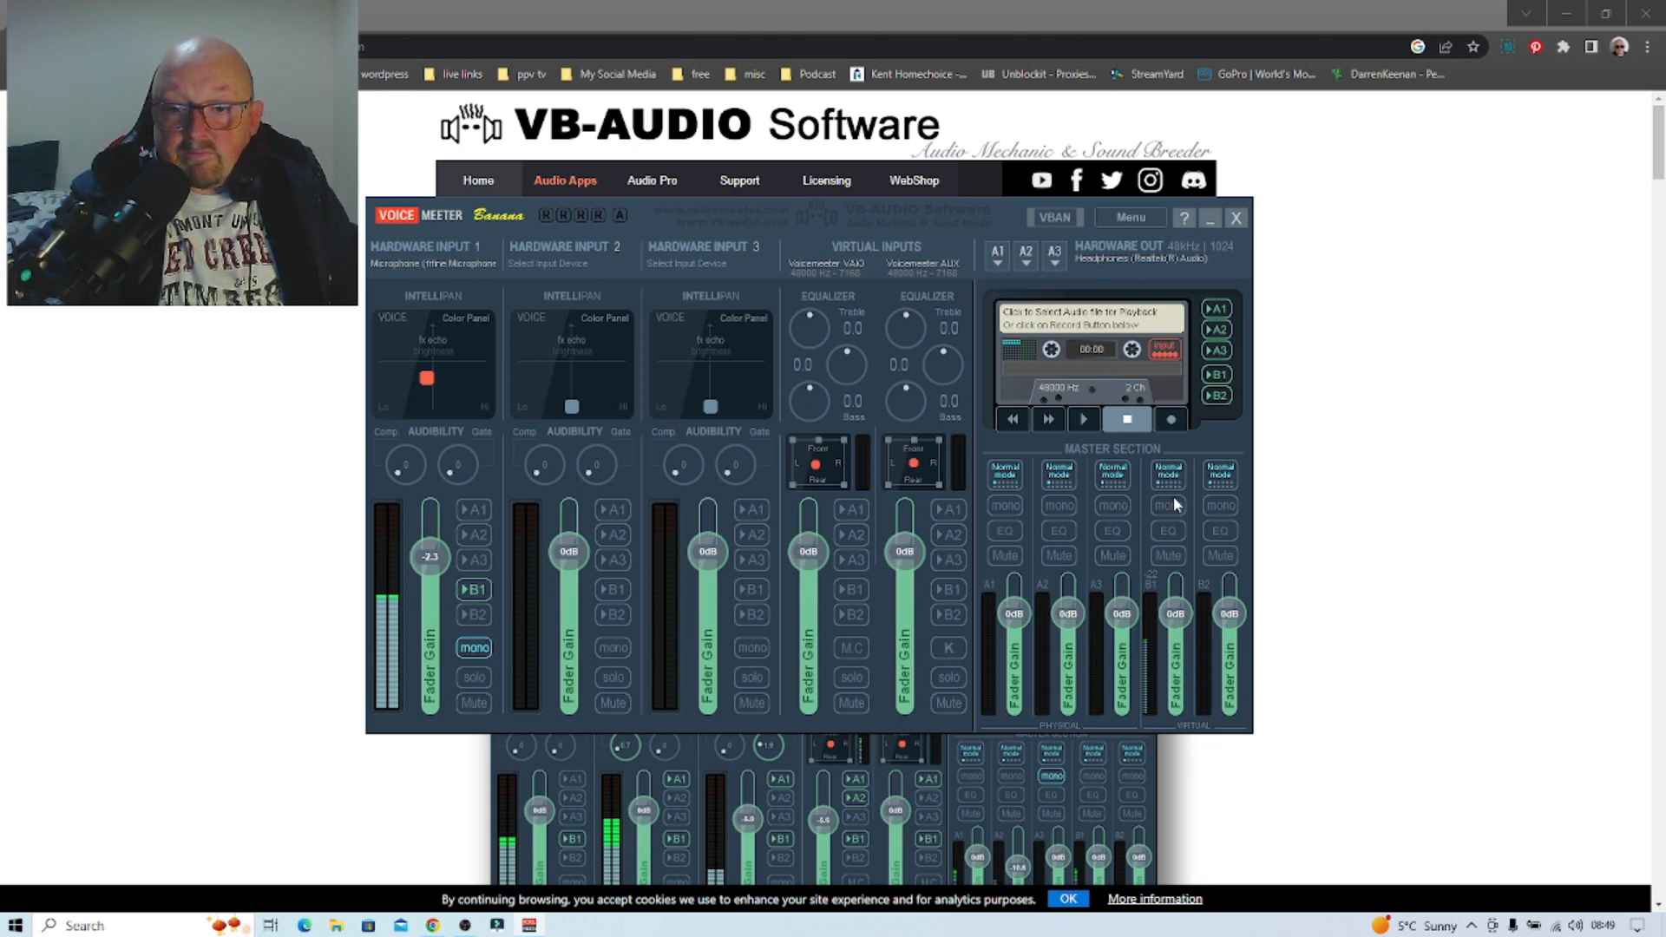
Route hardware input 1 (Fifine mic) to A1 alongside B1, keeping mono on
left_click(473, 590)
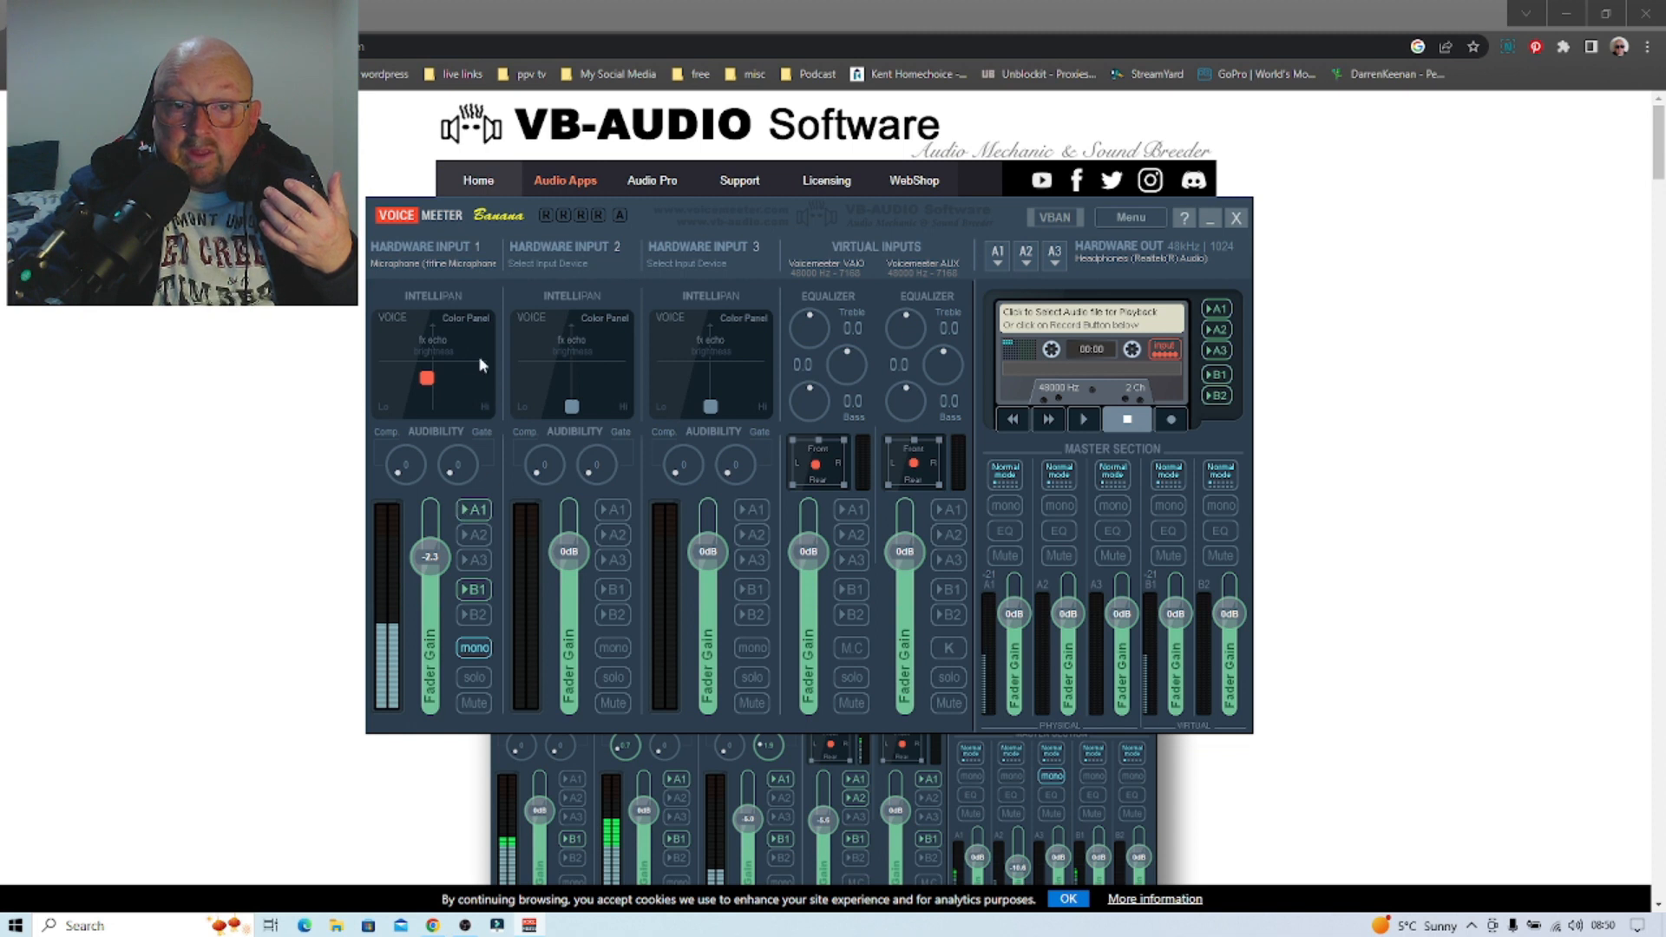
mouse_move(387, 368)
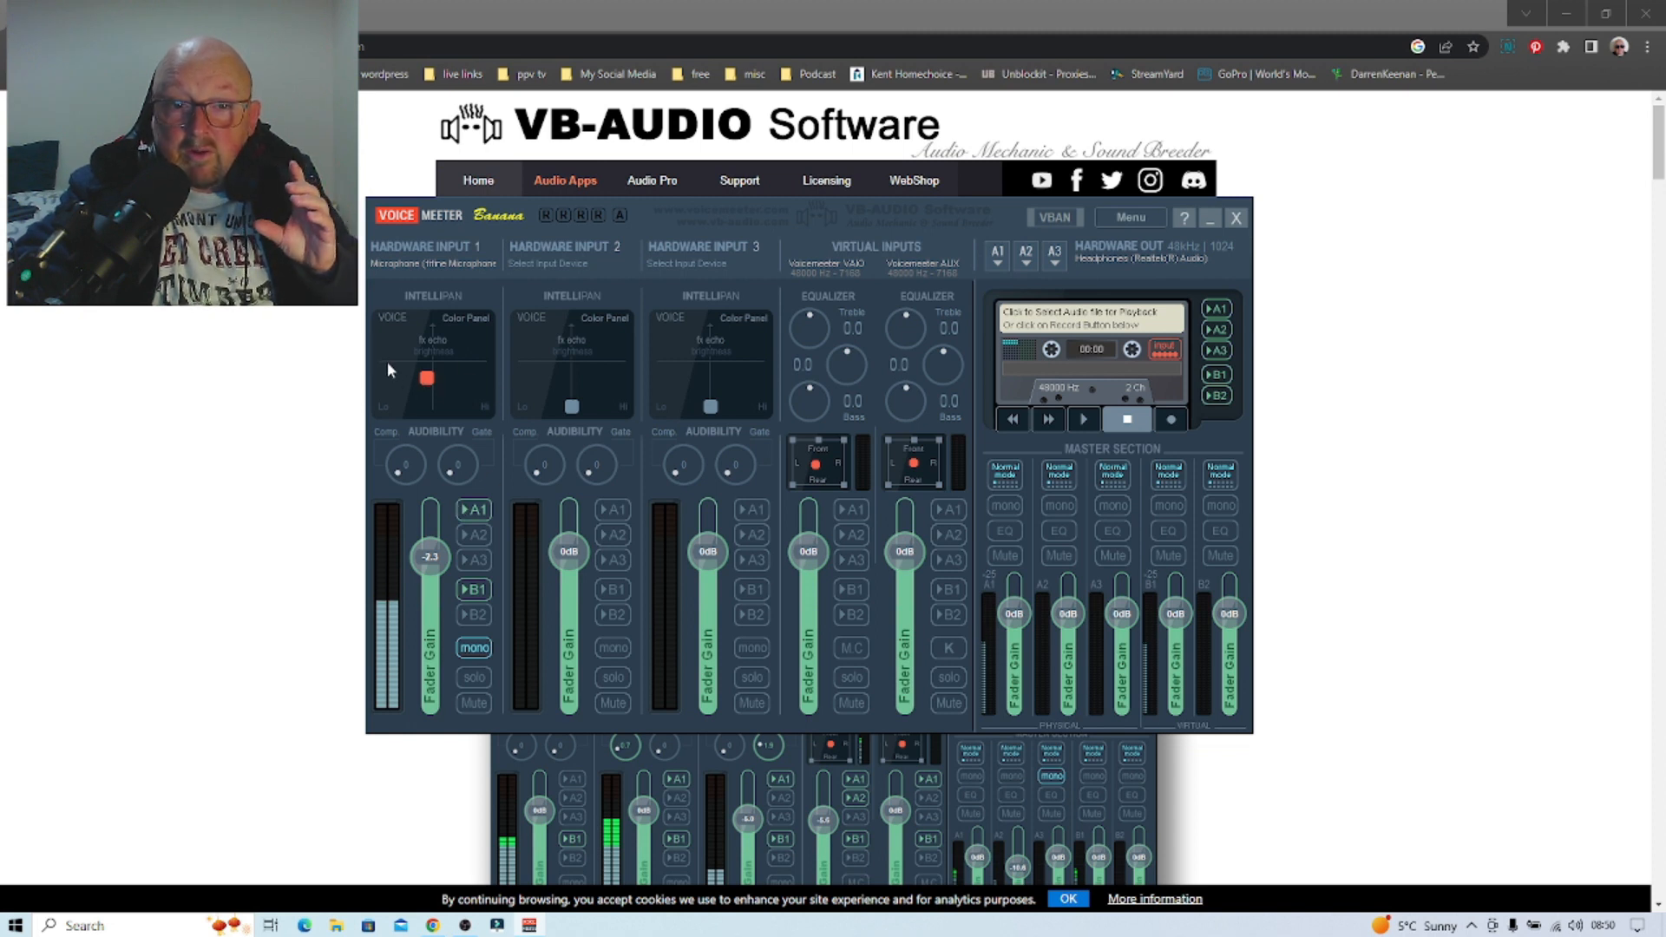
mouse_move(467, 489)
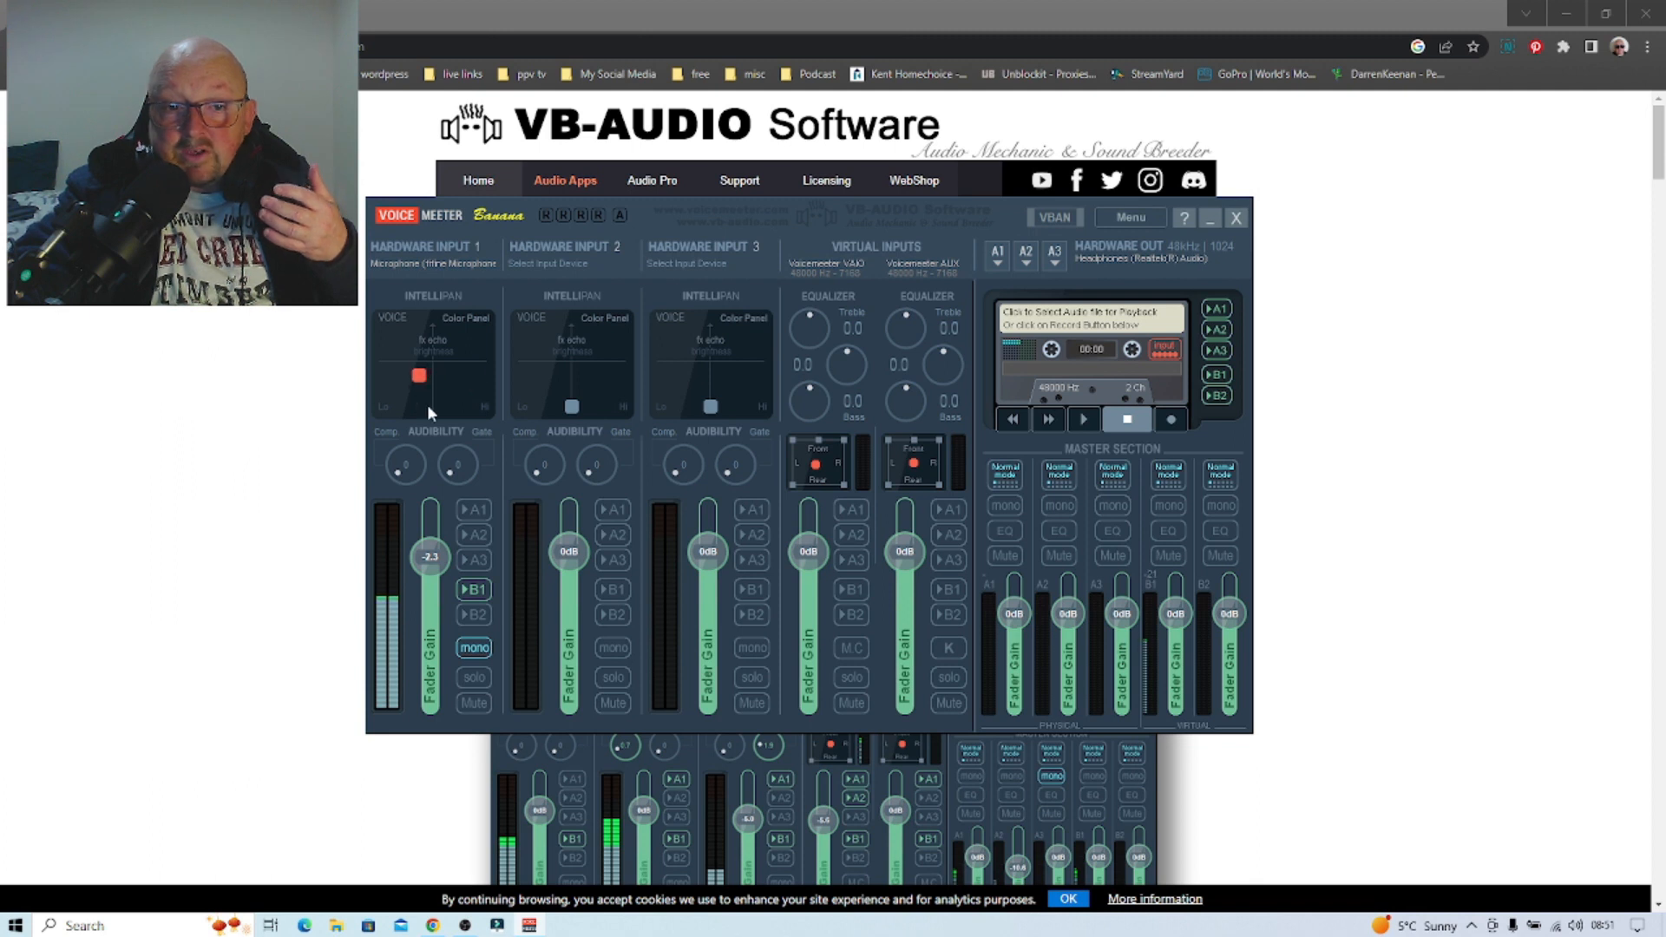
mouse_move(295, 455)
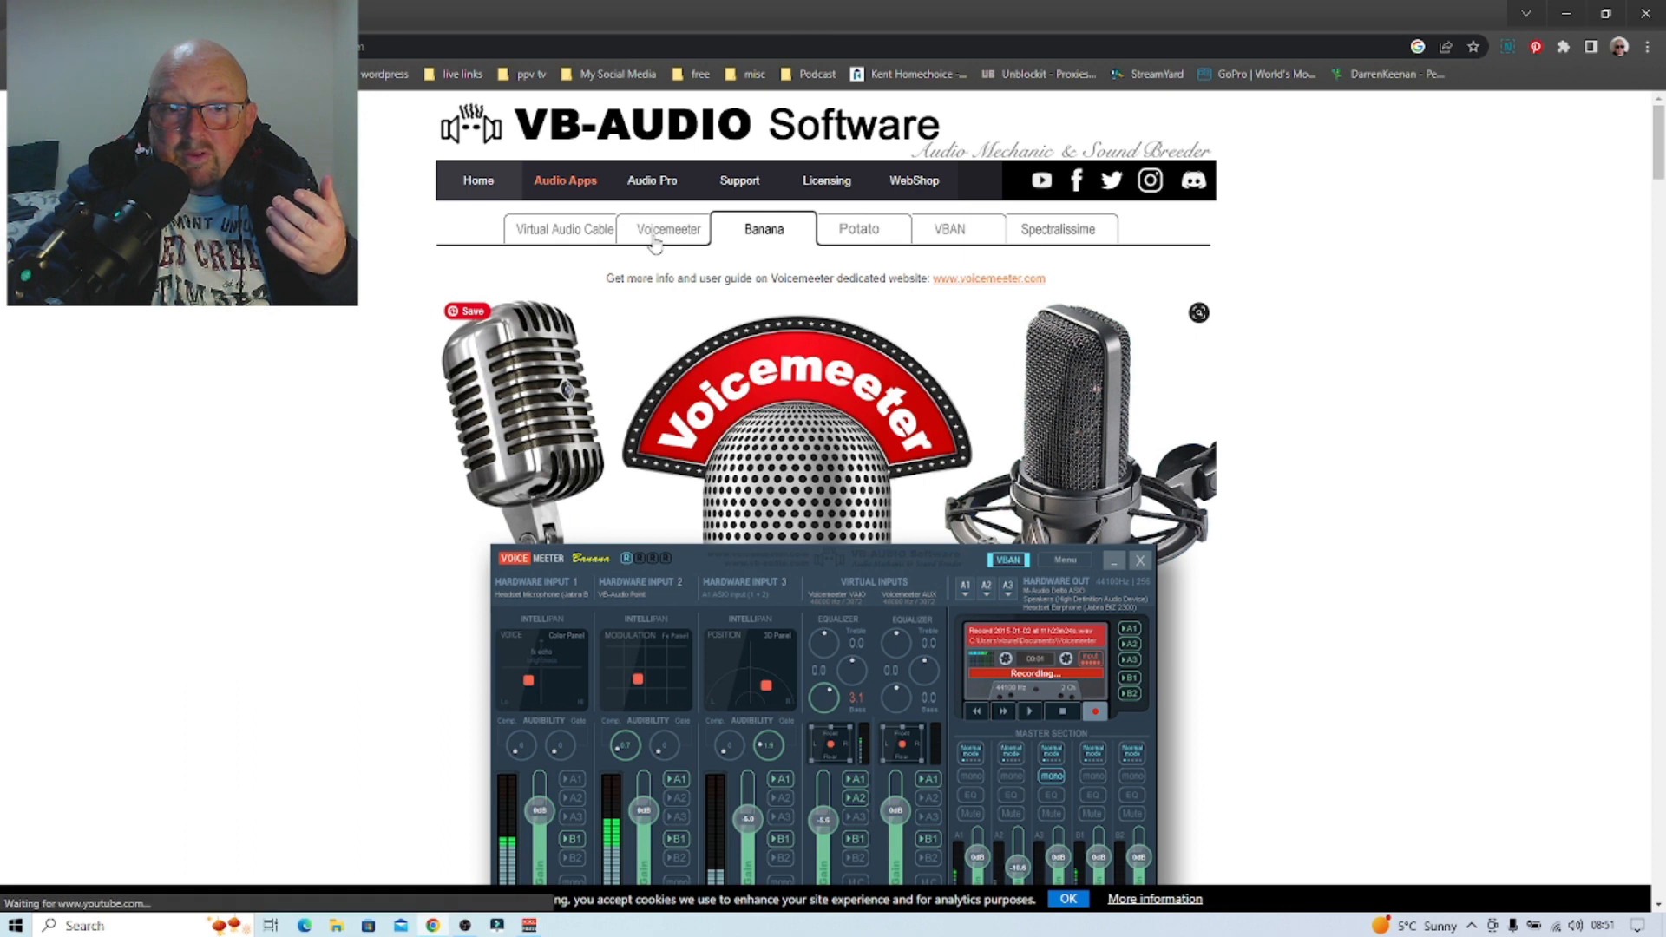
left_click(668, 229)
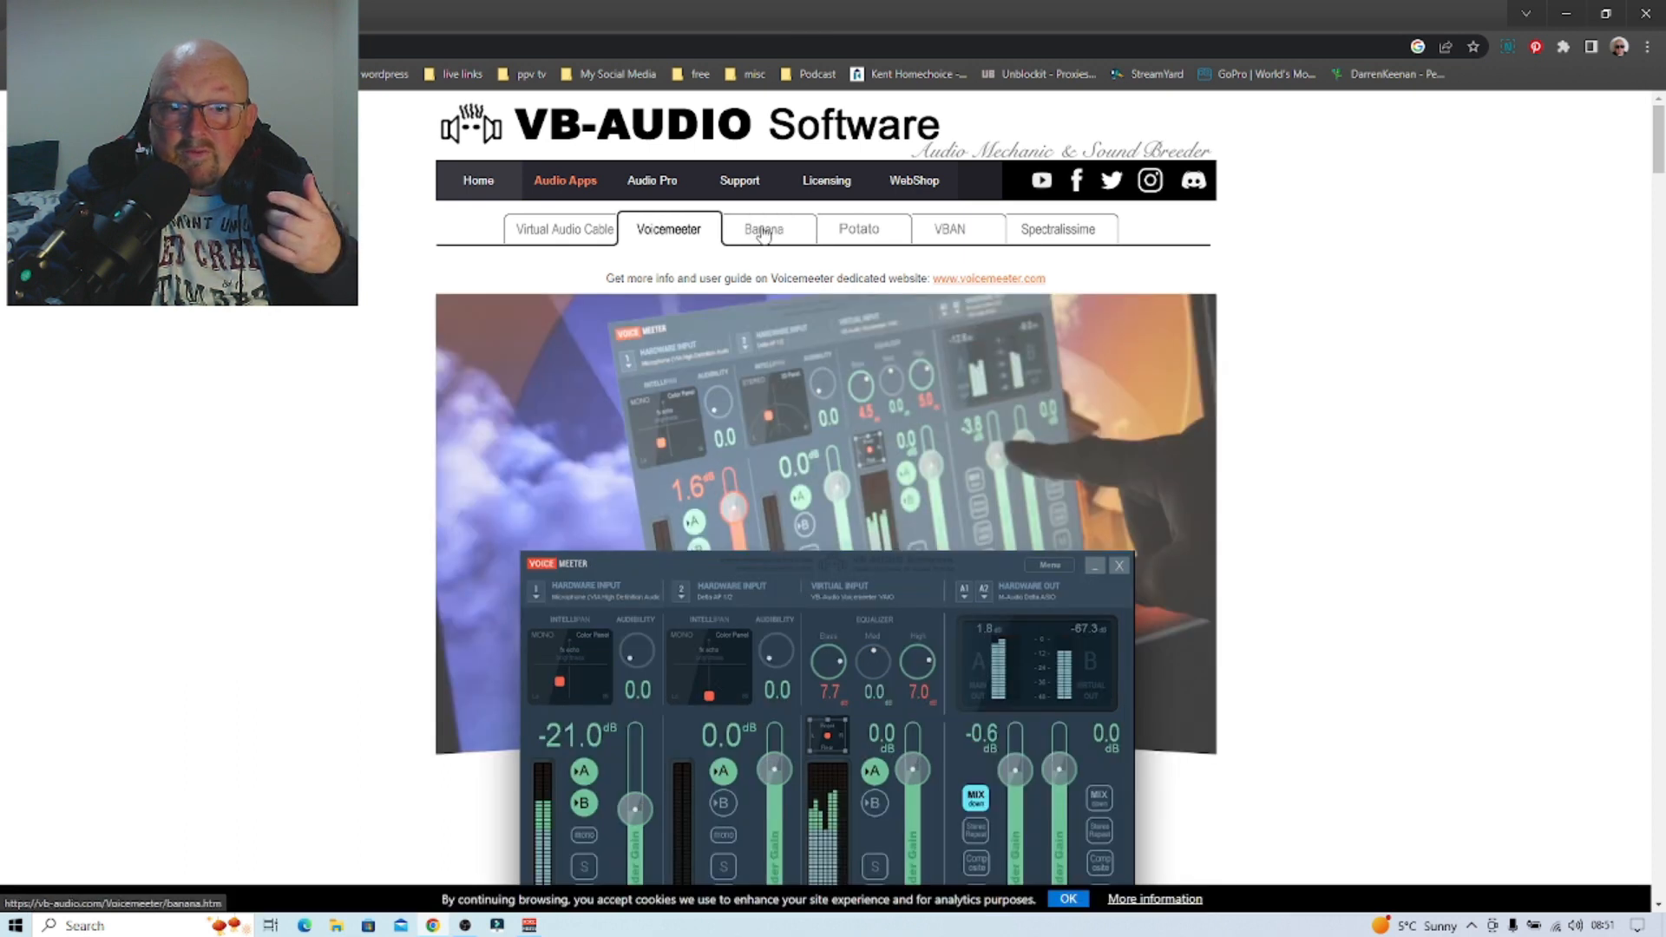
left_click(764, 229)
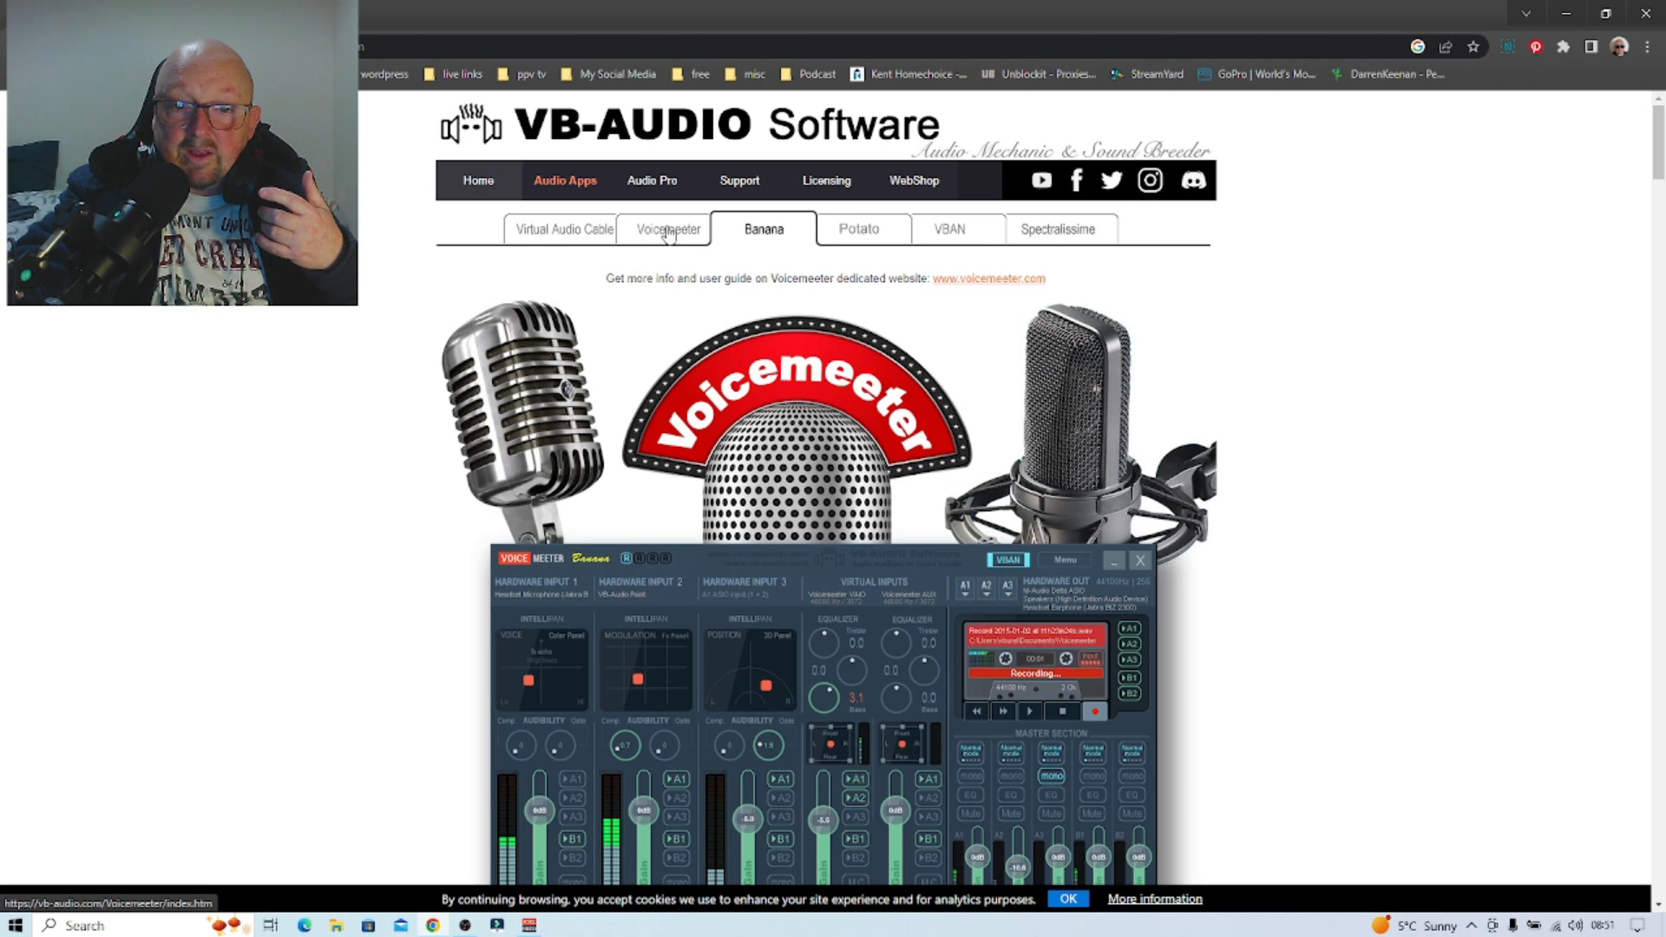
left_click(668, 229)
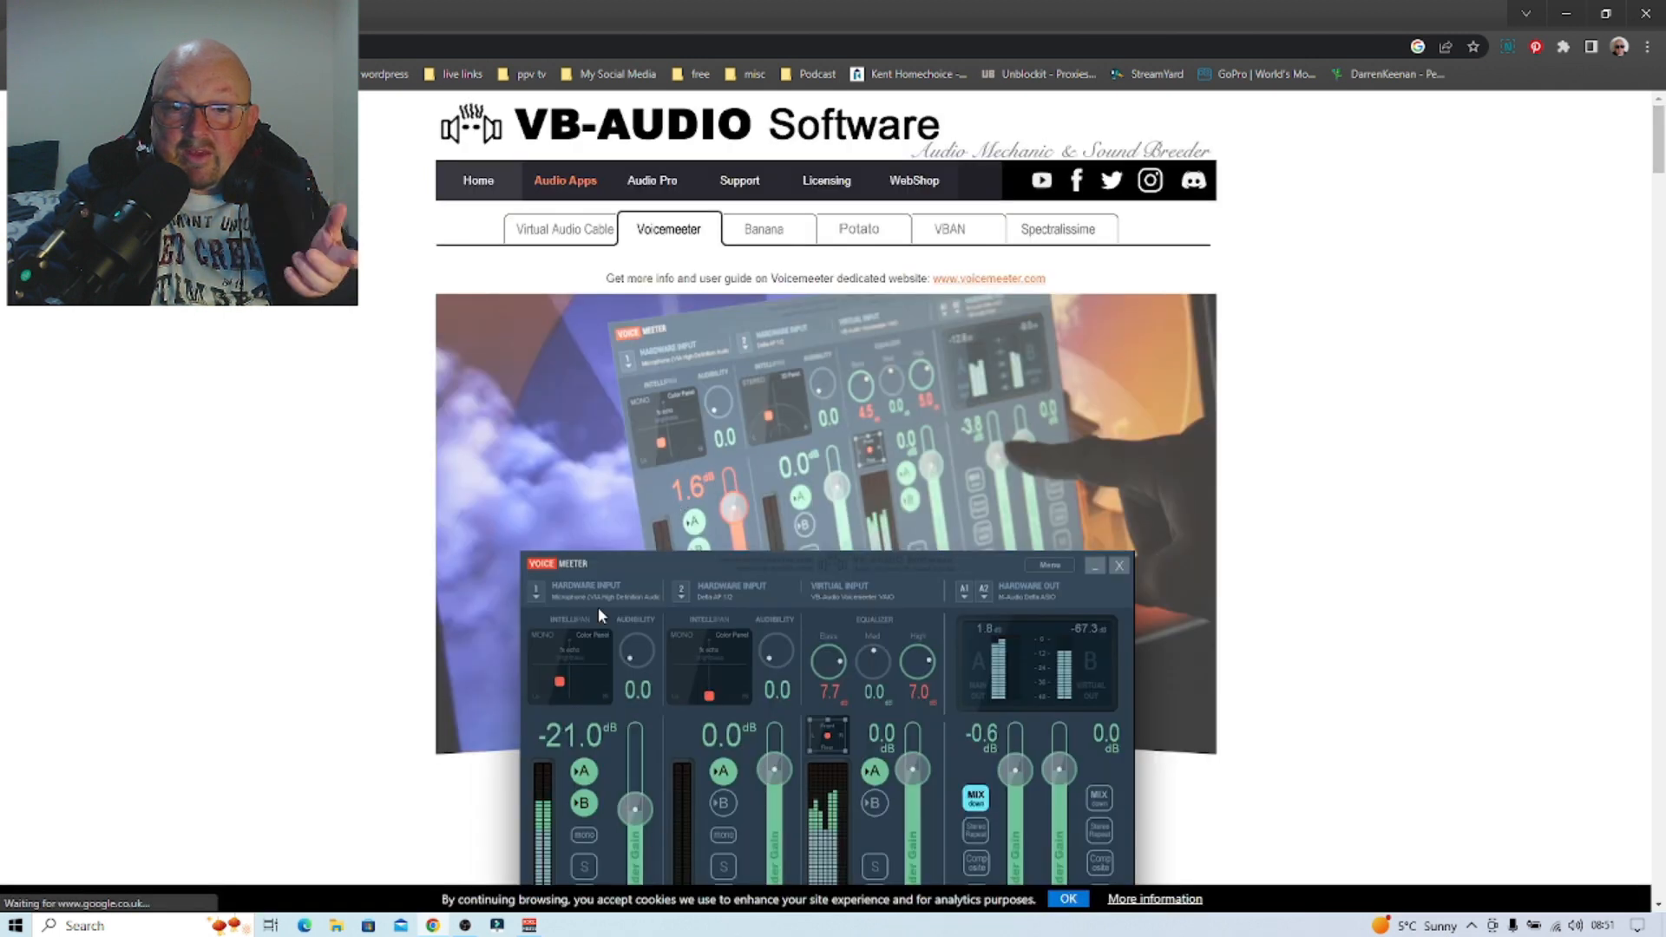
scroll("down", 3)
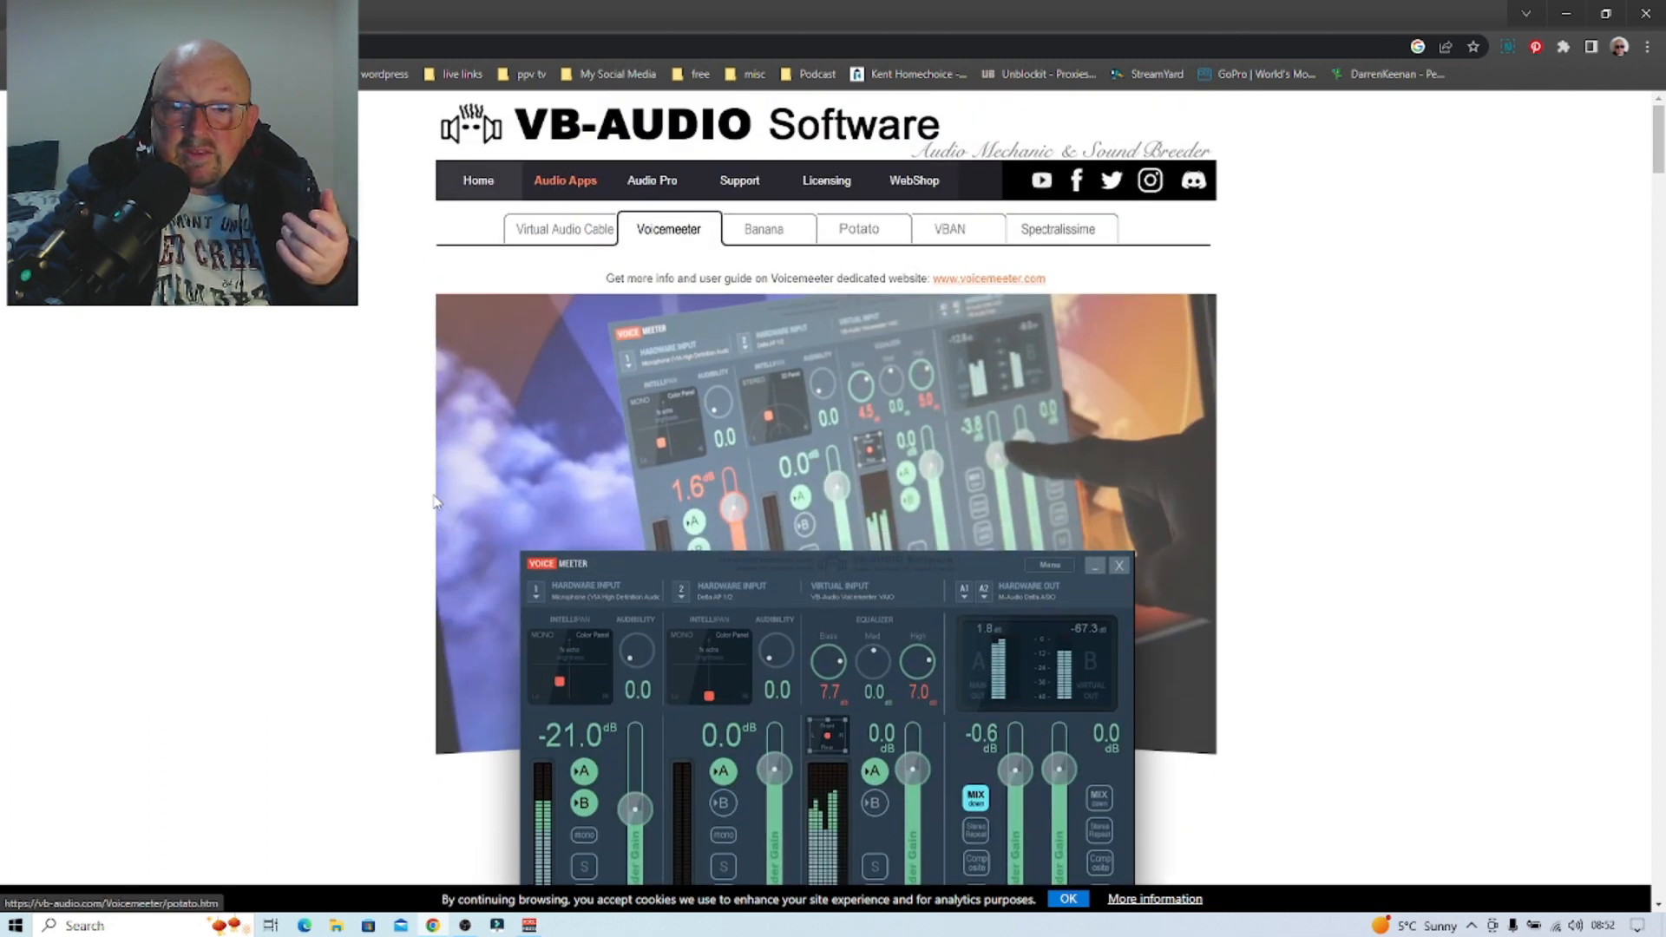
left_click(858, 229)
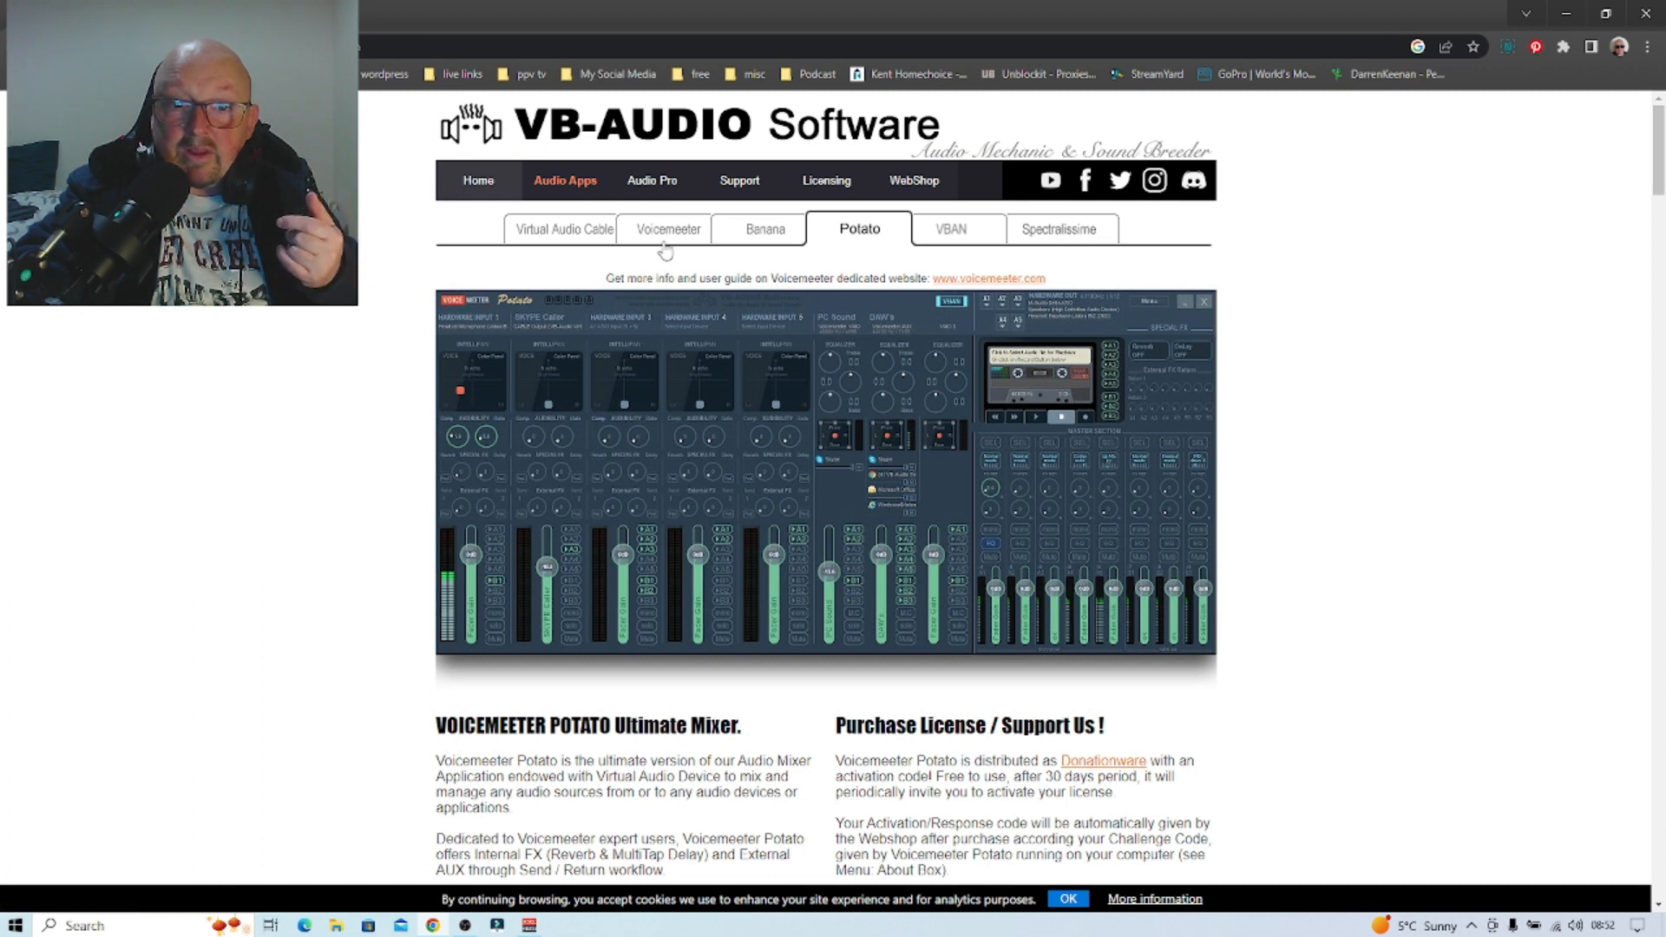
mouse_move(764, 231)
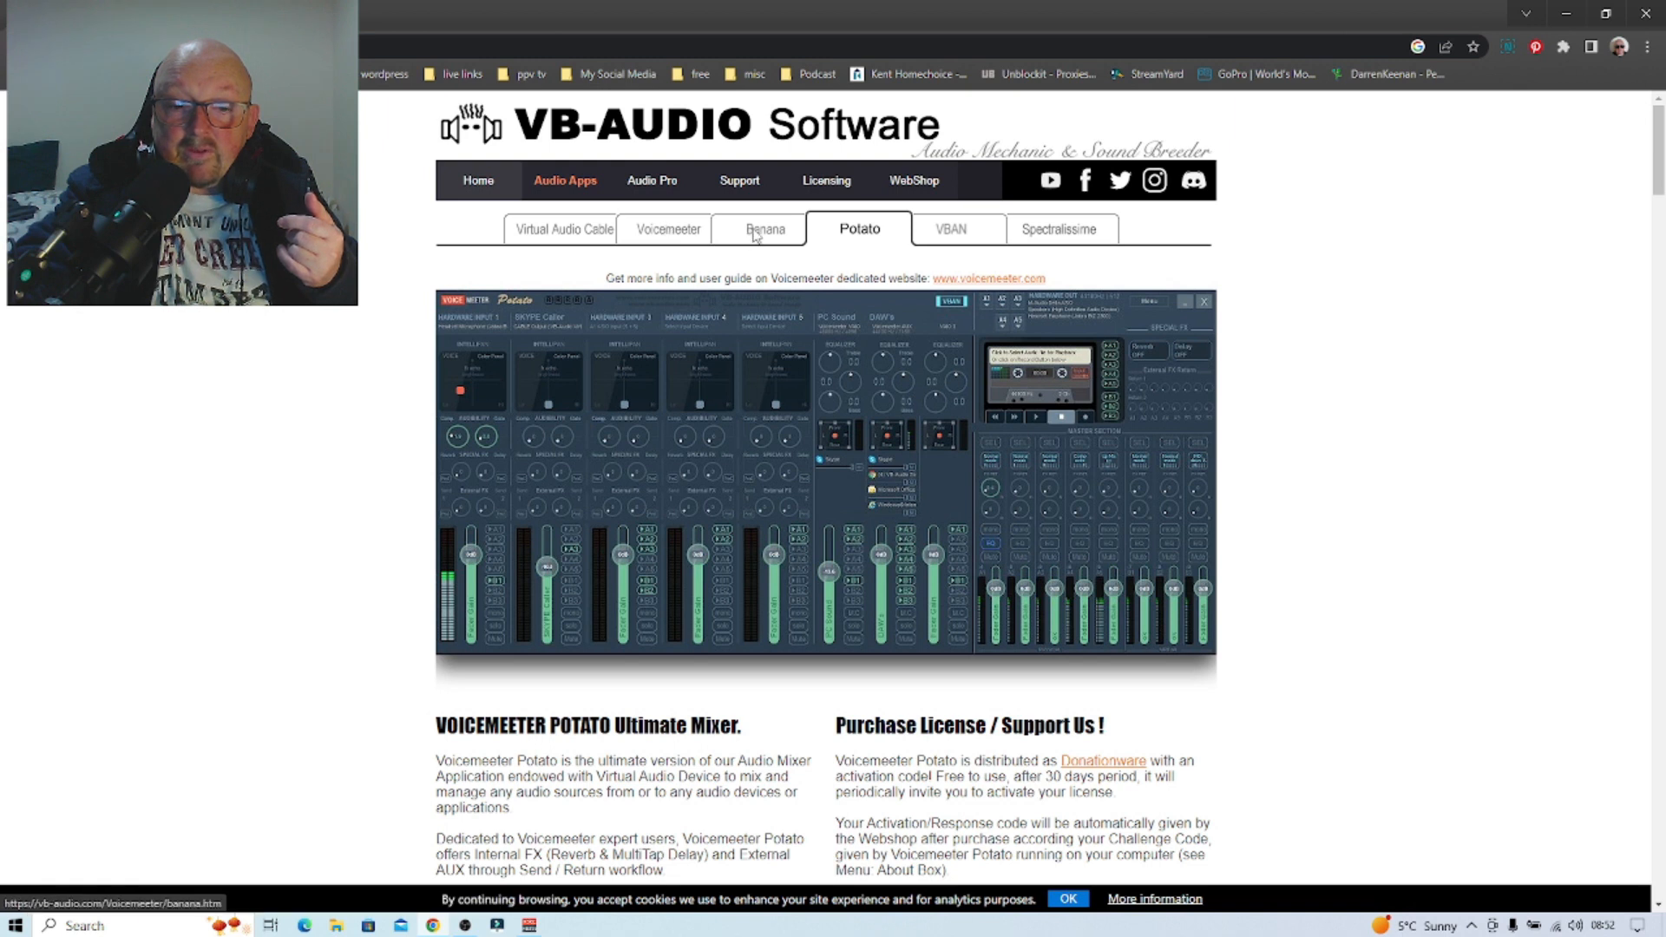
left_click(668, 229)
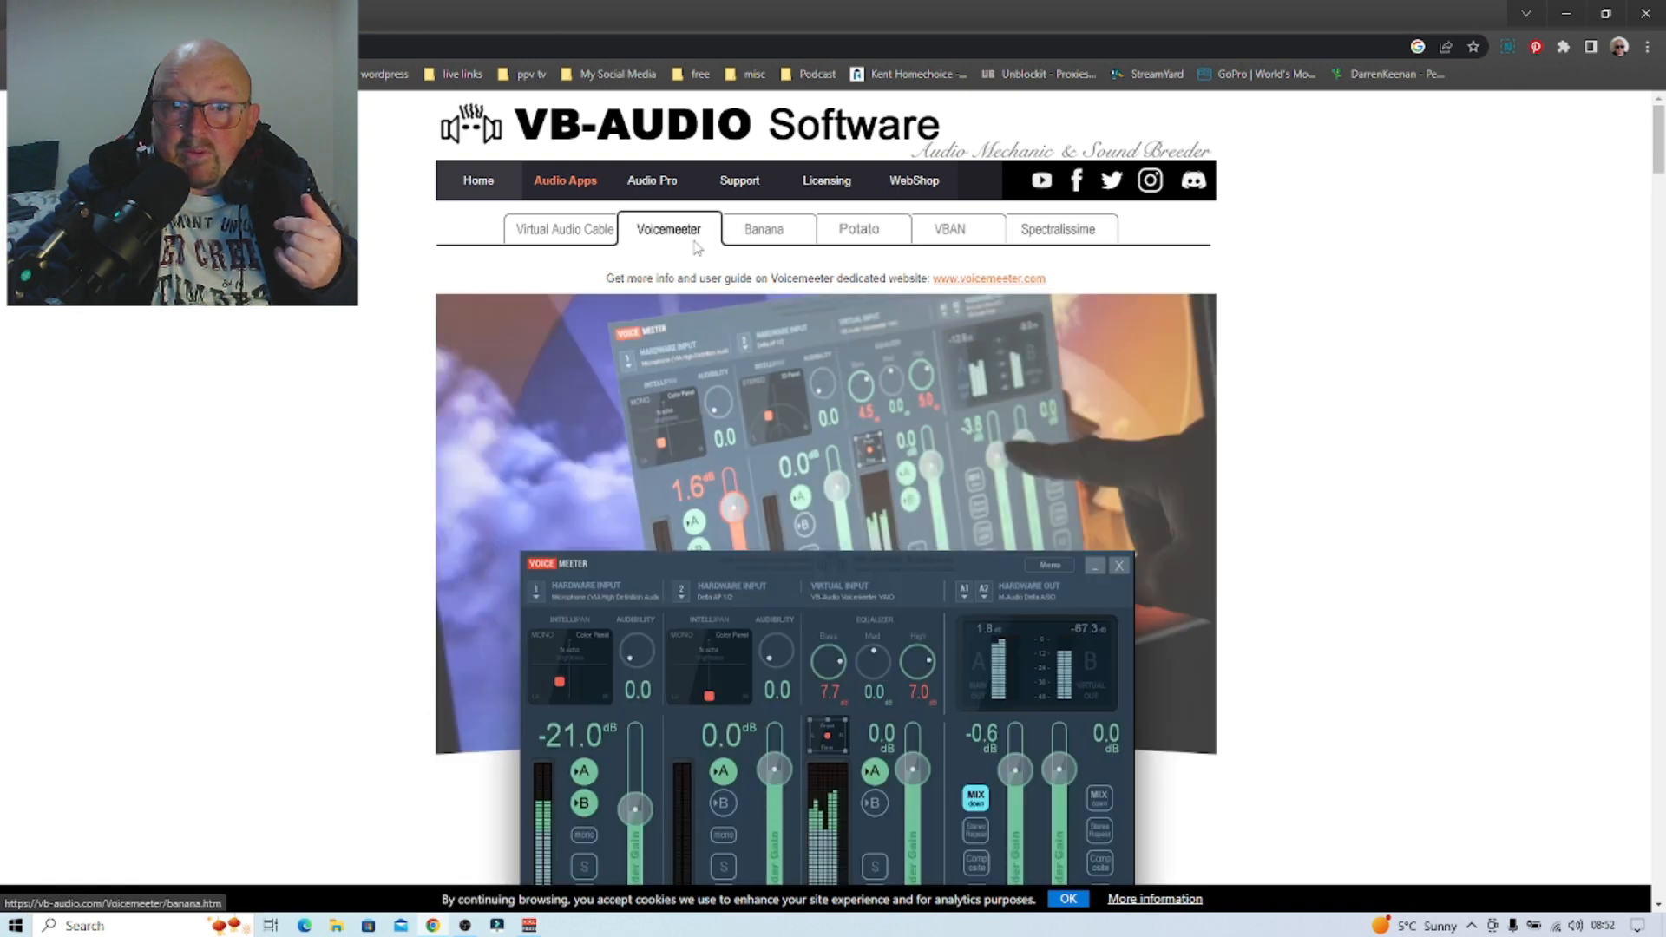
left_click(763, 229)
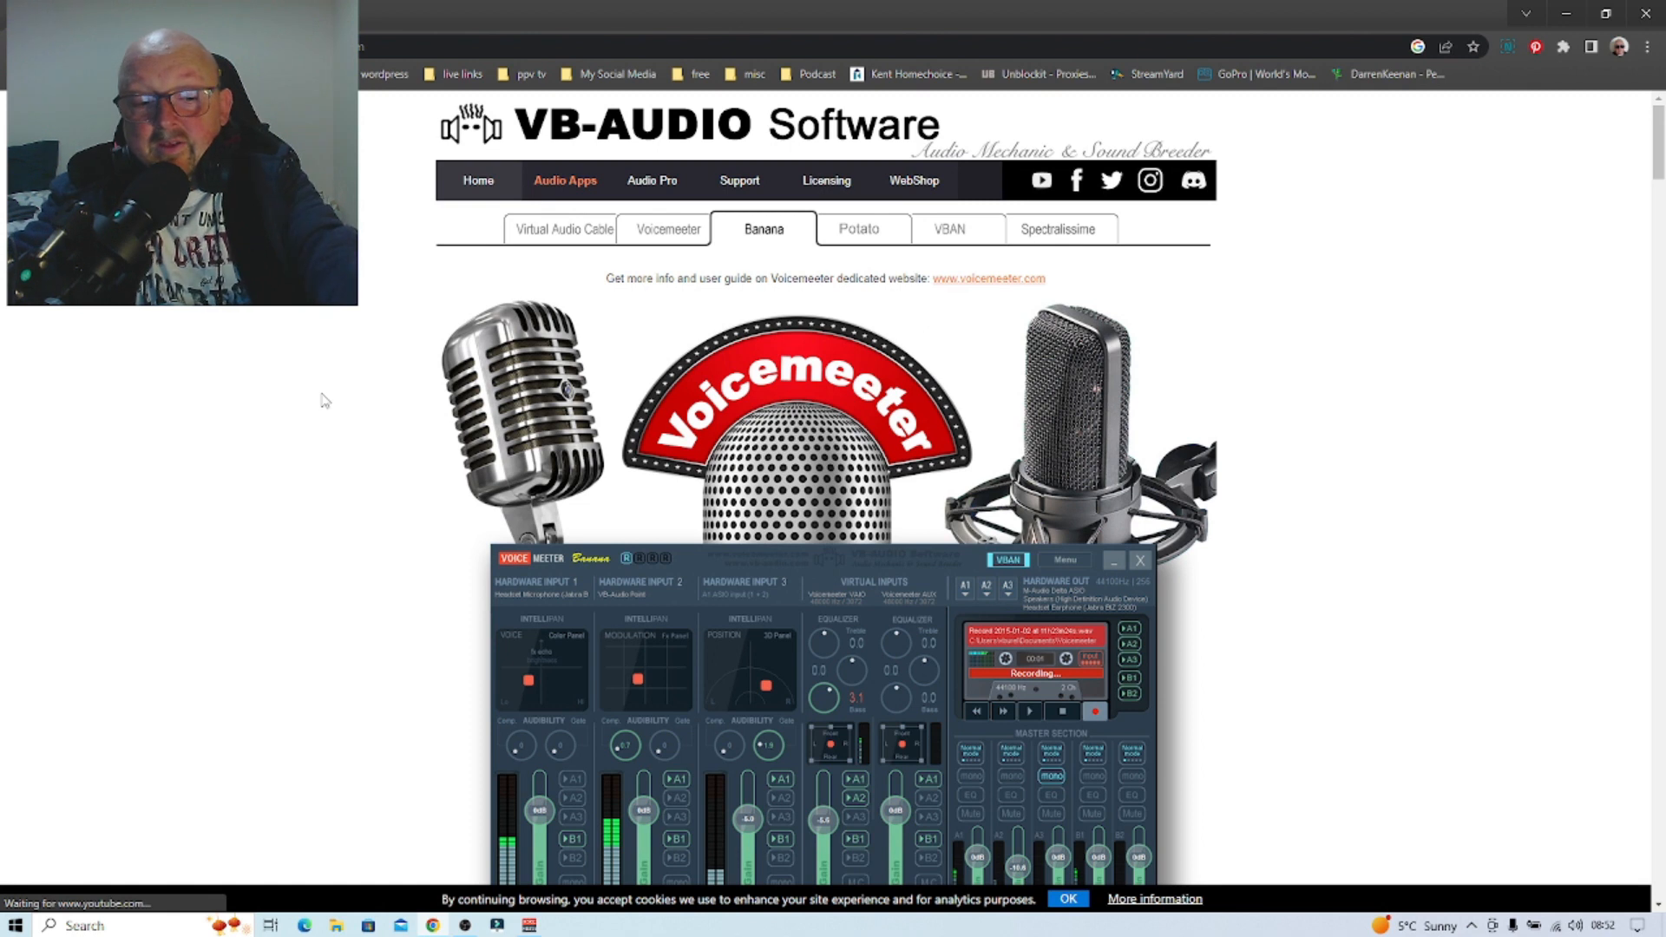